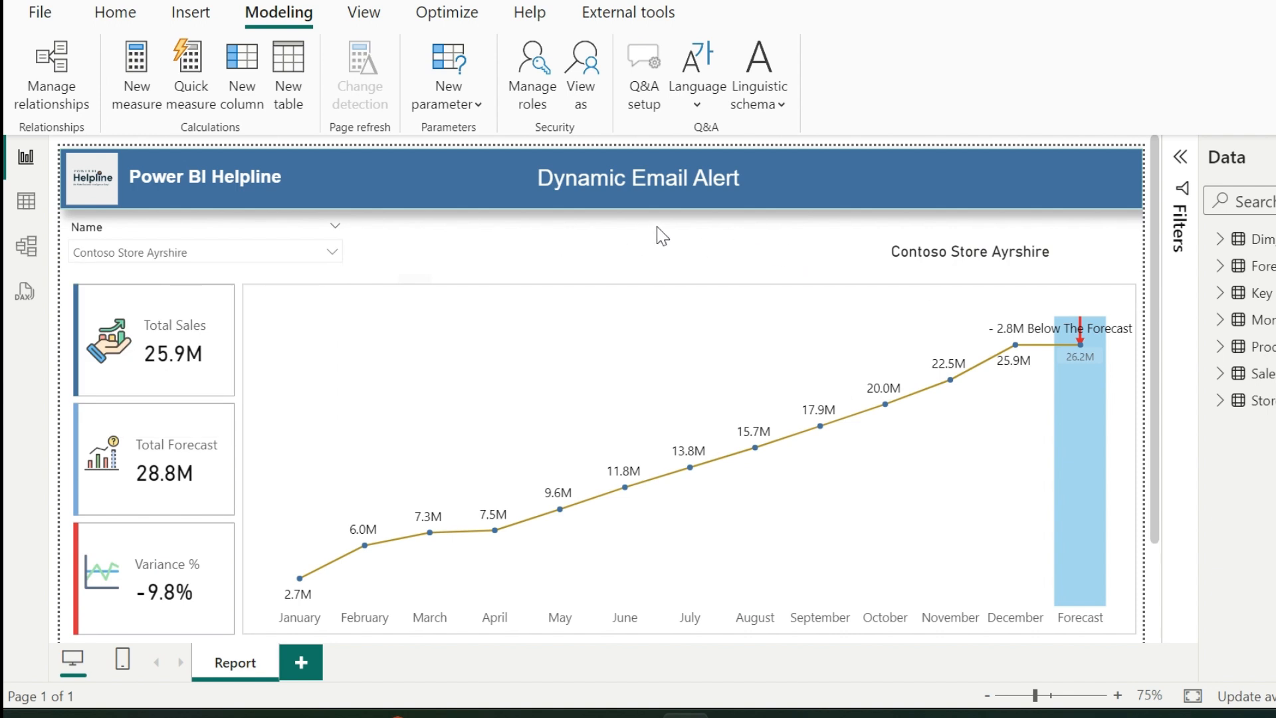
Start a data alert on the report, scroll its options, then close it without creating one.
click(673, 226)
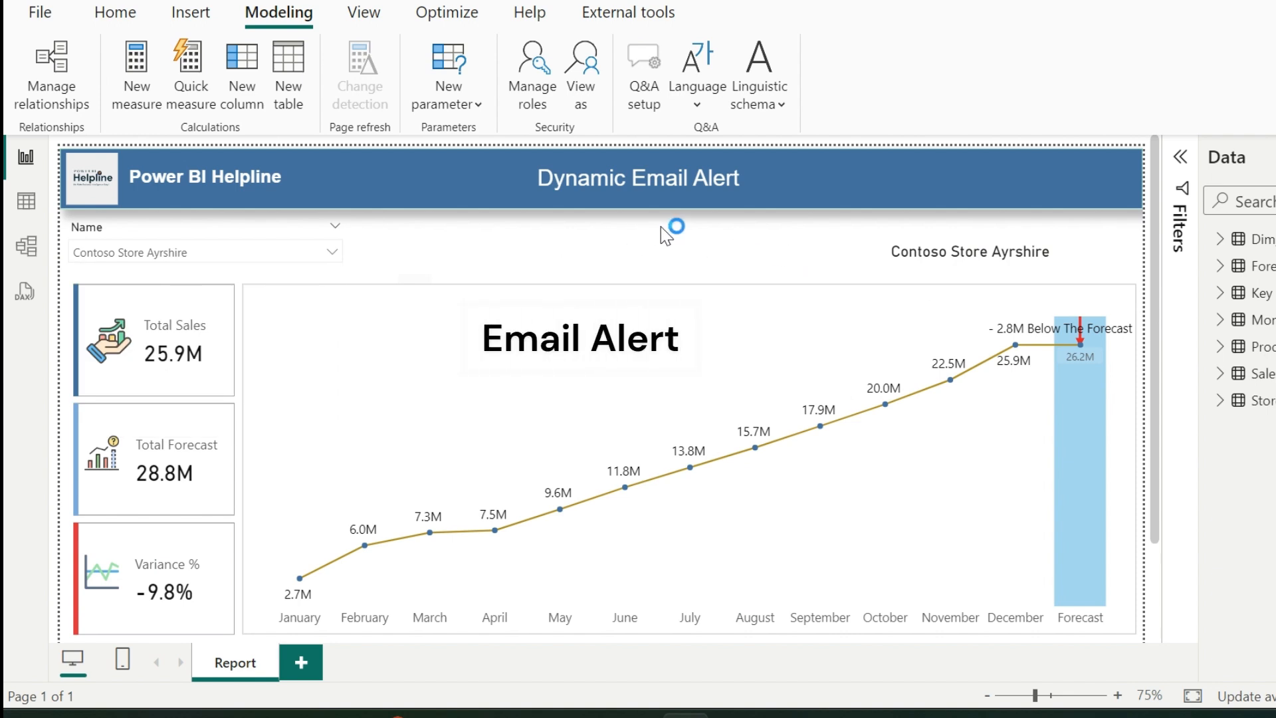
mouse_move(532, 74)
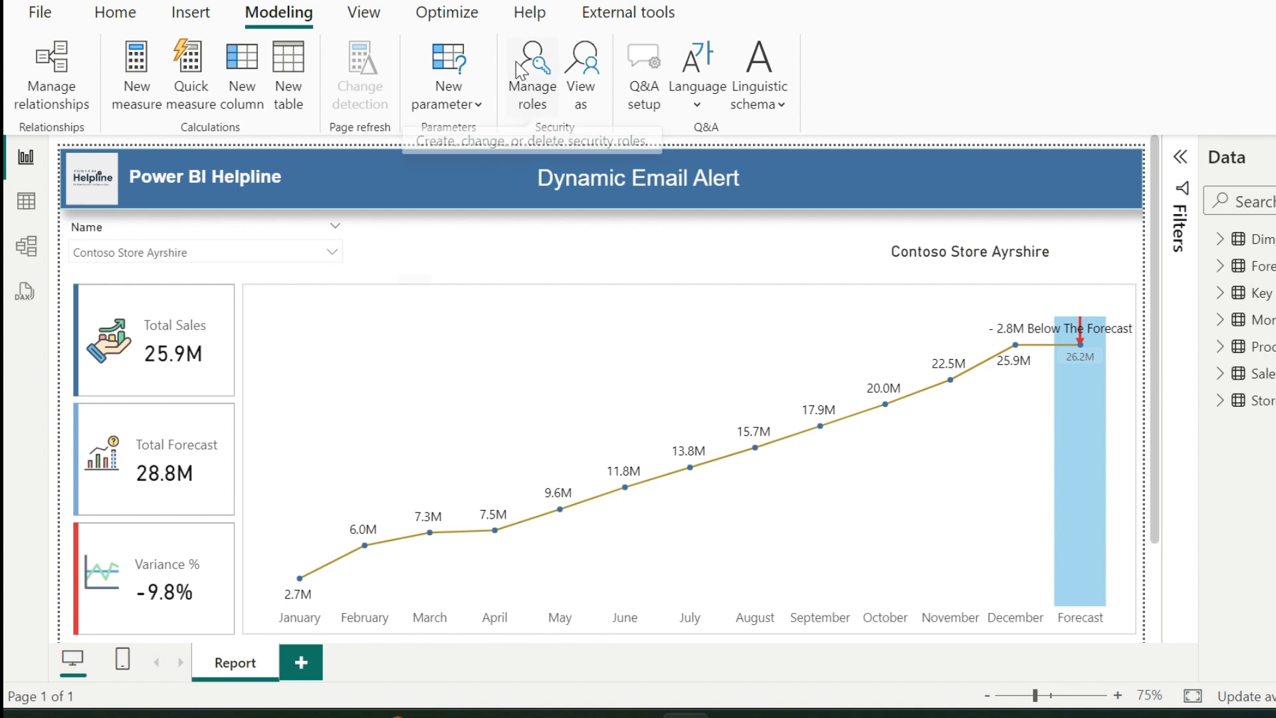
click(531, 73)
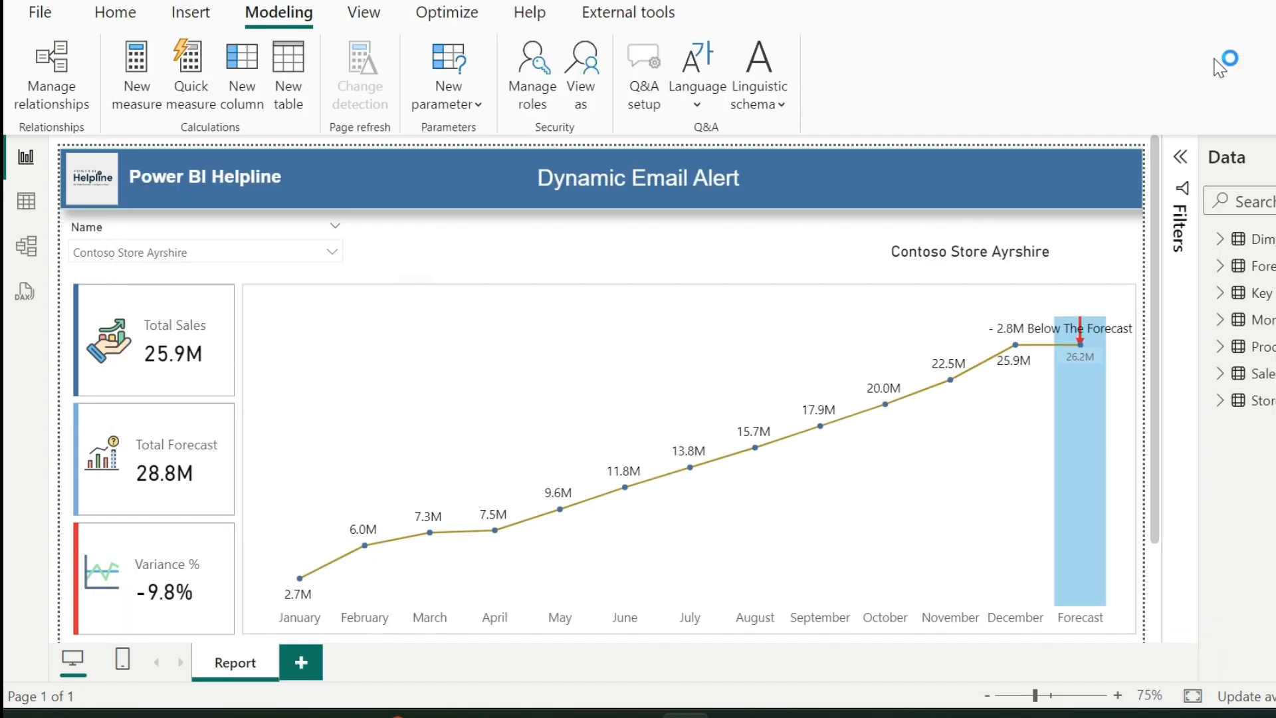
mouse_move(805, 241)
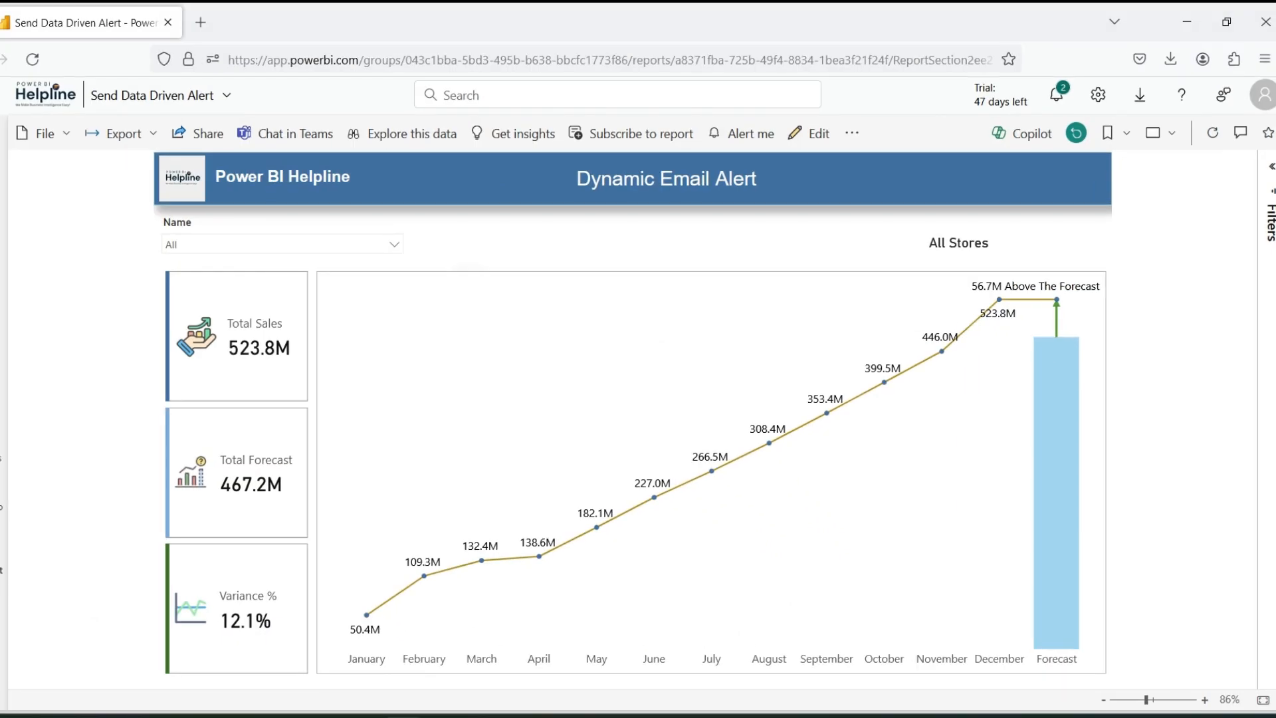
mouse_move(736, 133)
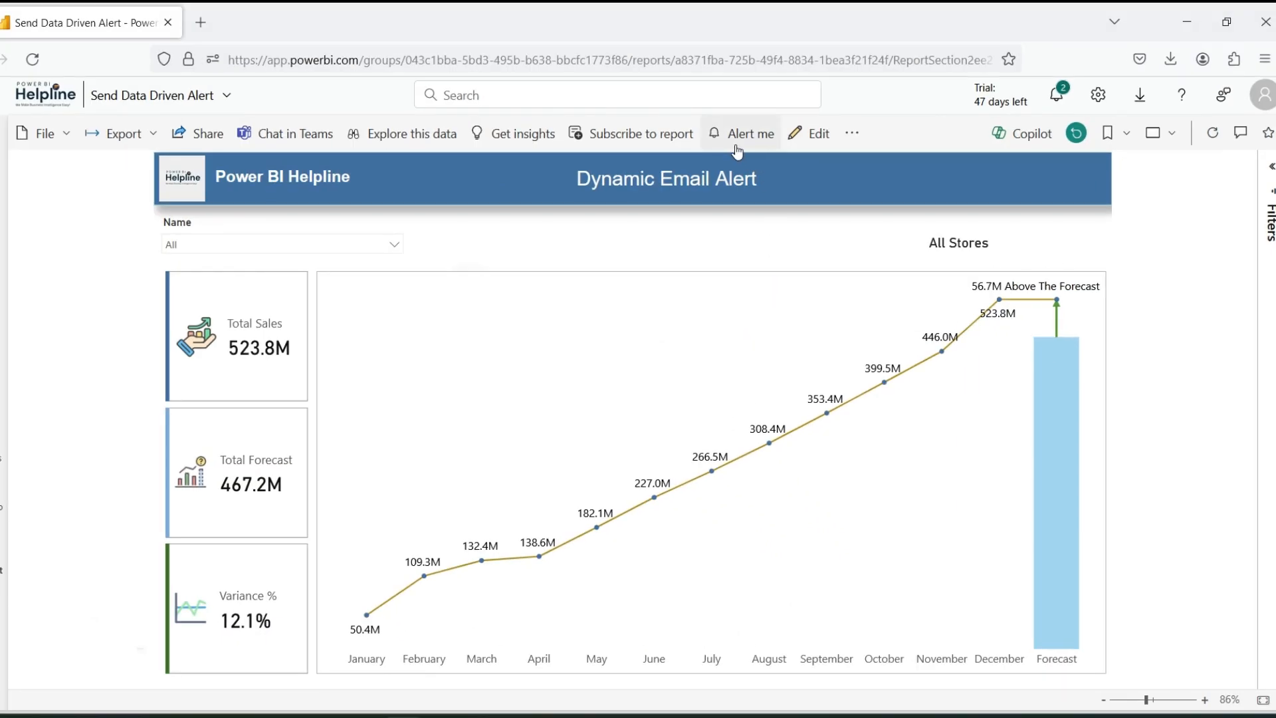
click(750, 133)
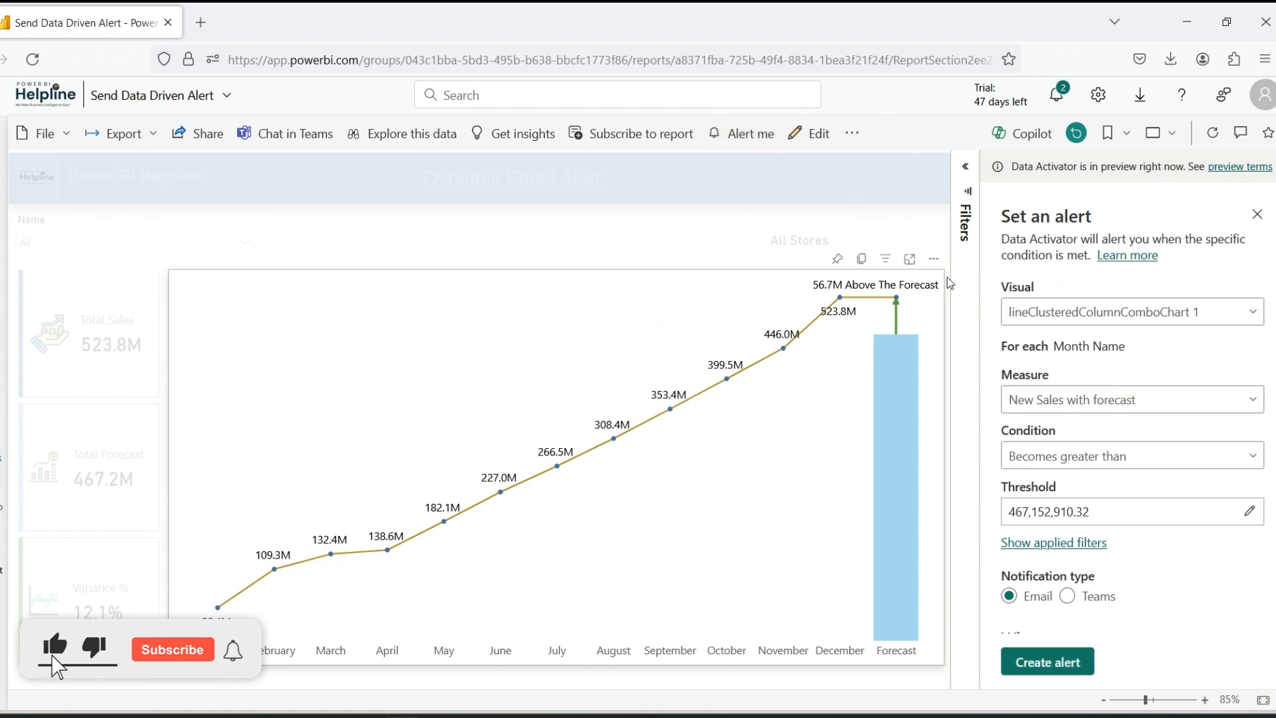
click(171, 648)
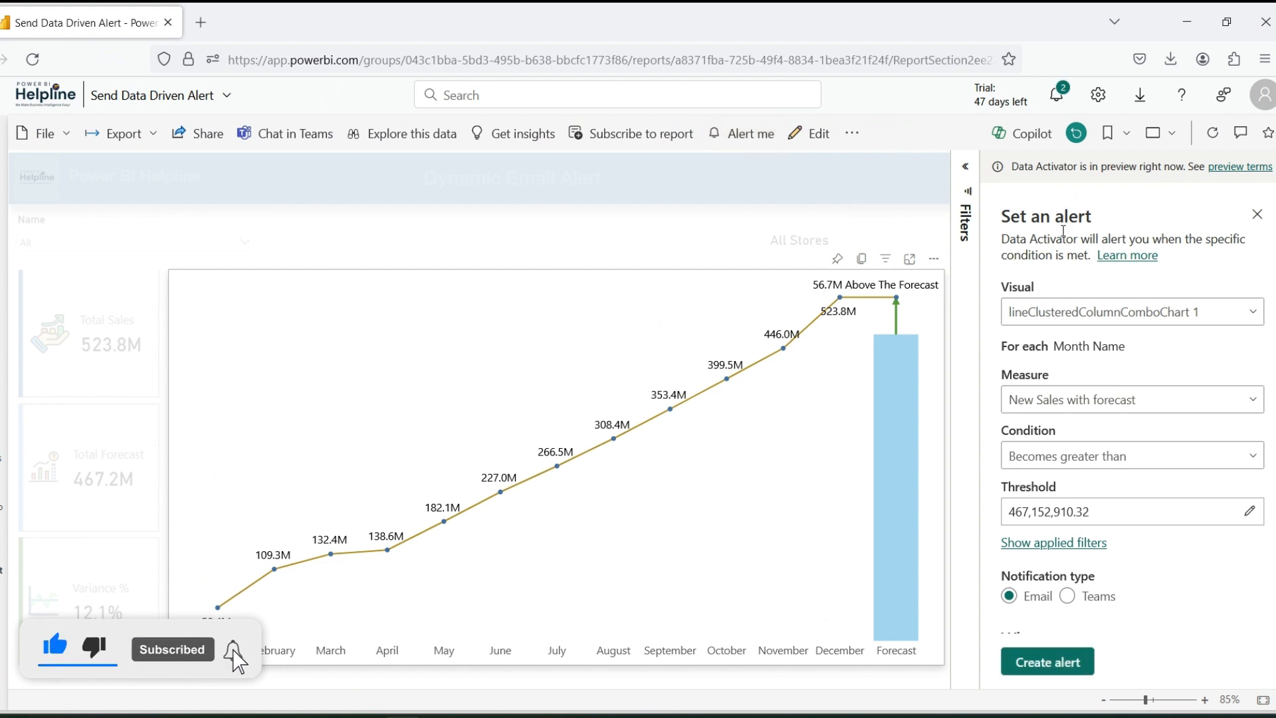
scroll(down, 3)
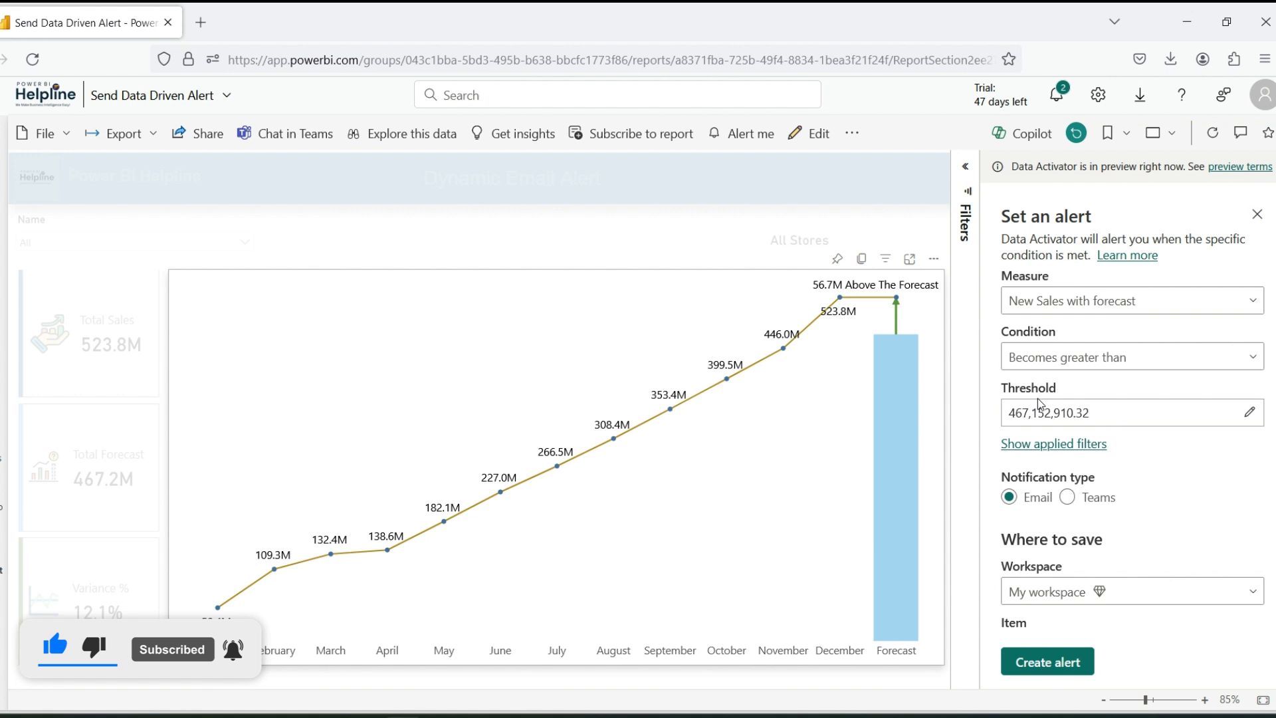
mouse_move(1238, 400)
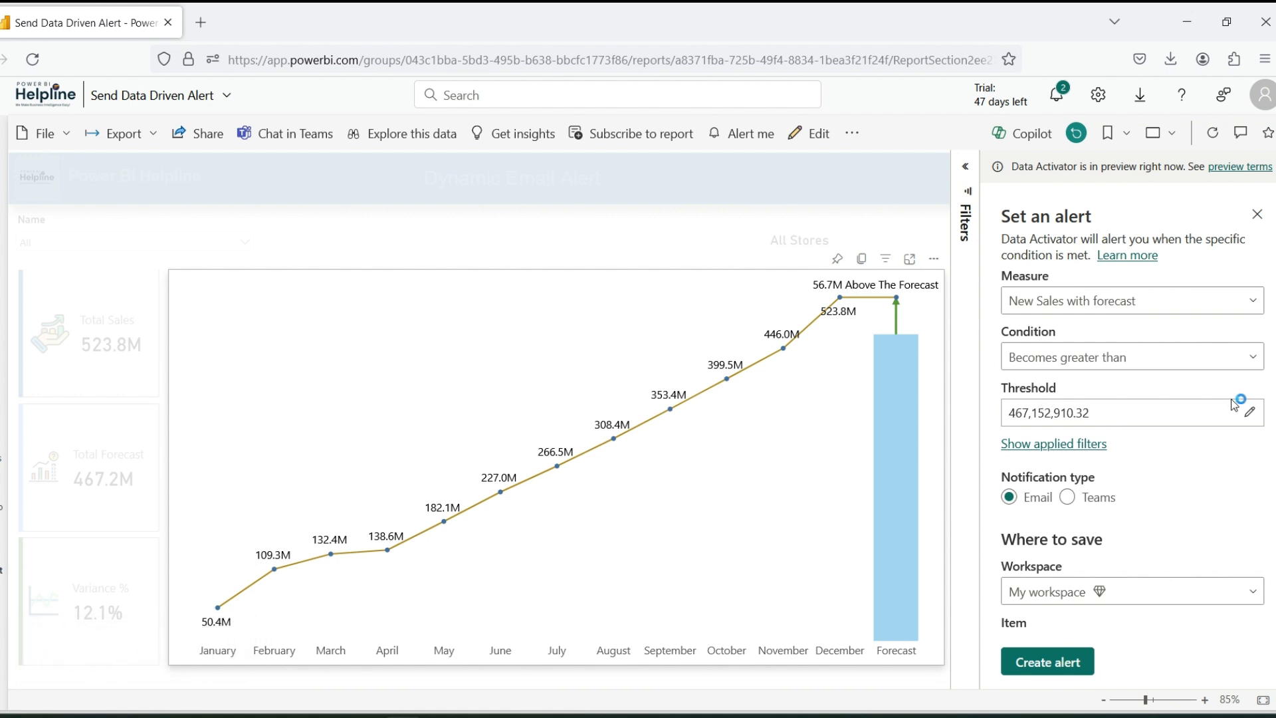
mouse_move(1234, 404)
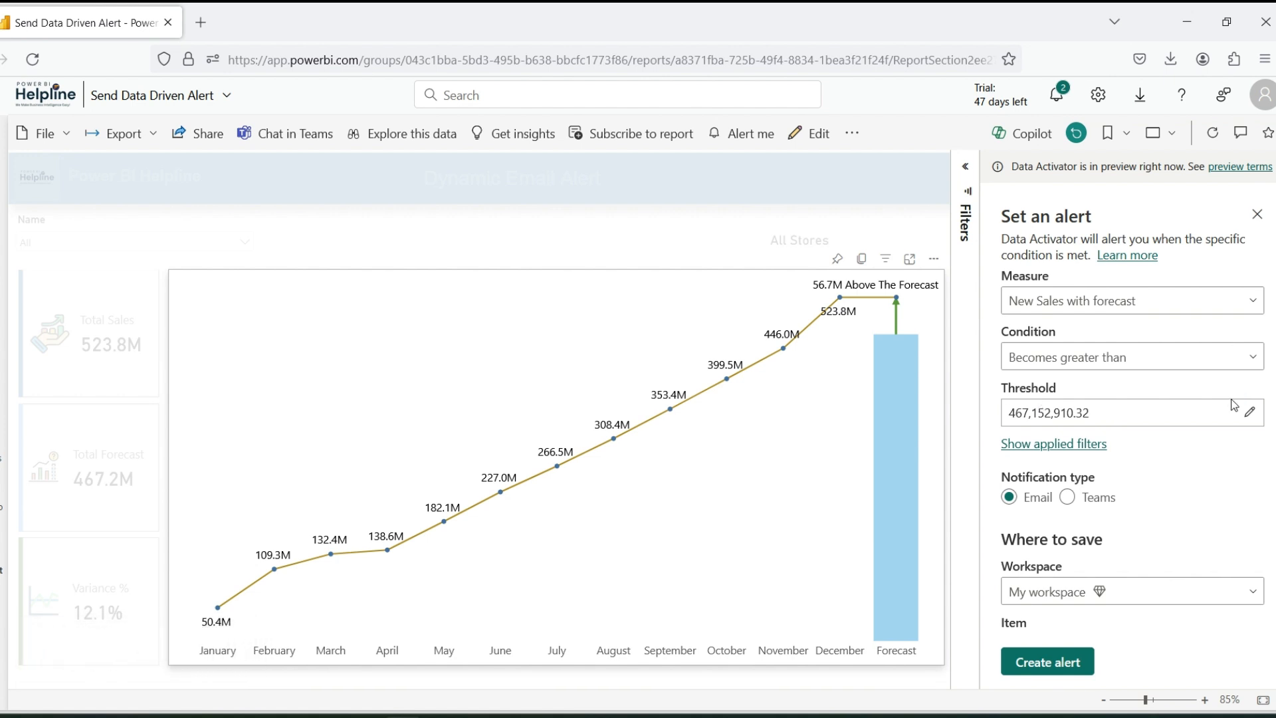
mouse_move(1258, 222)
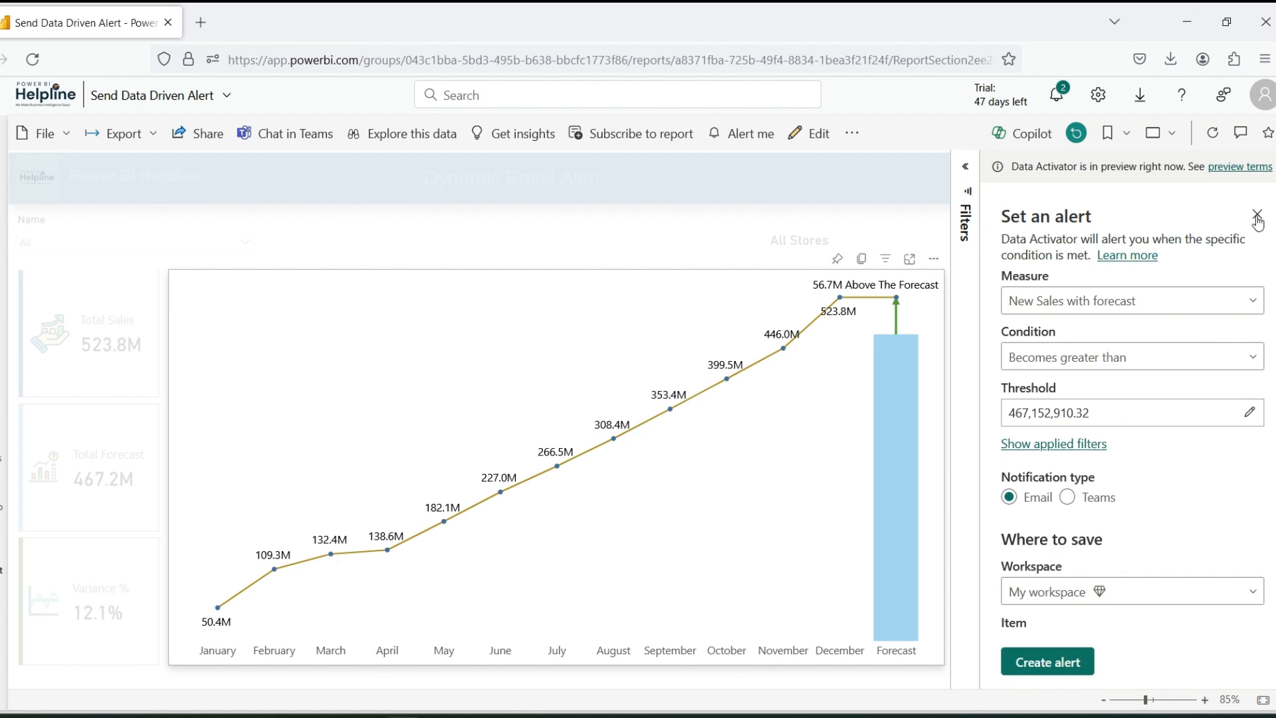
click(1259, 215)
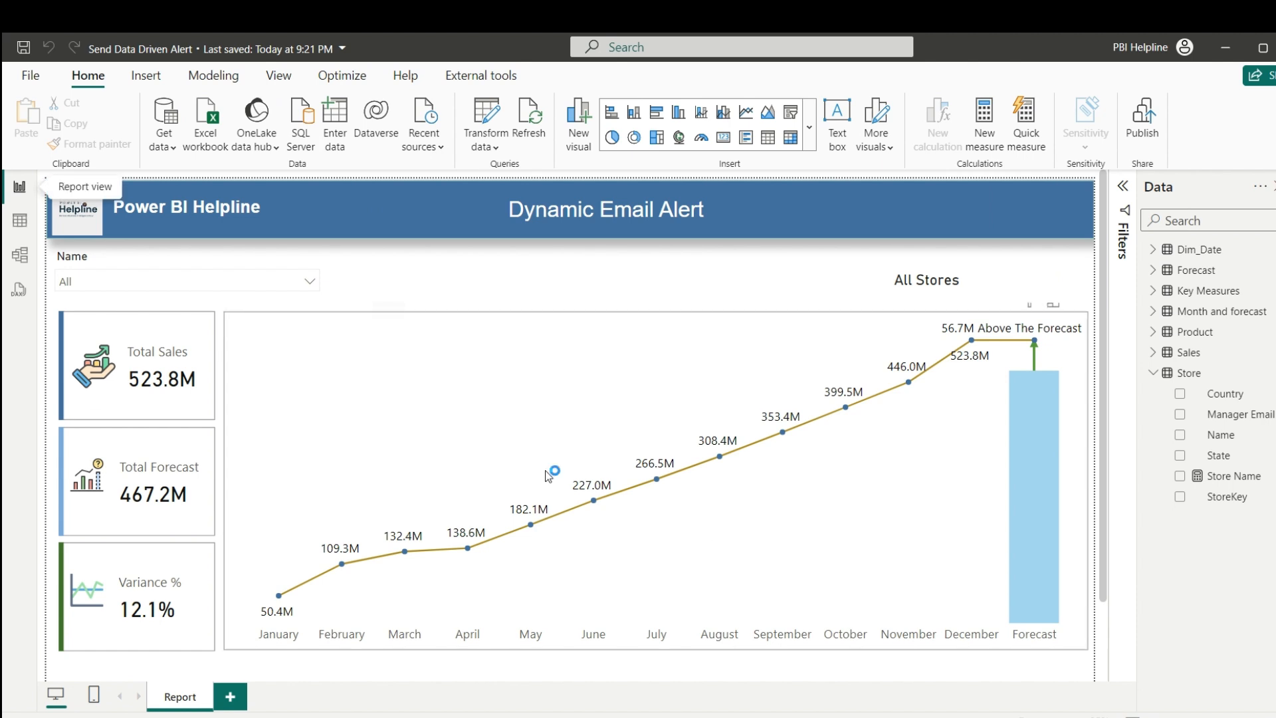
Show the Store table in data view and select its Manager Email column.
click(19, 219)
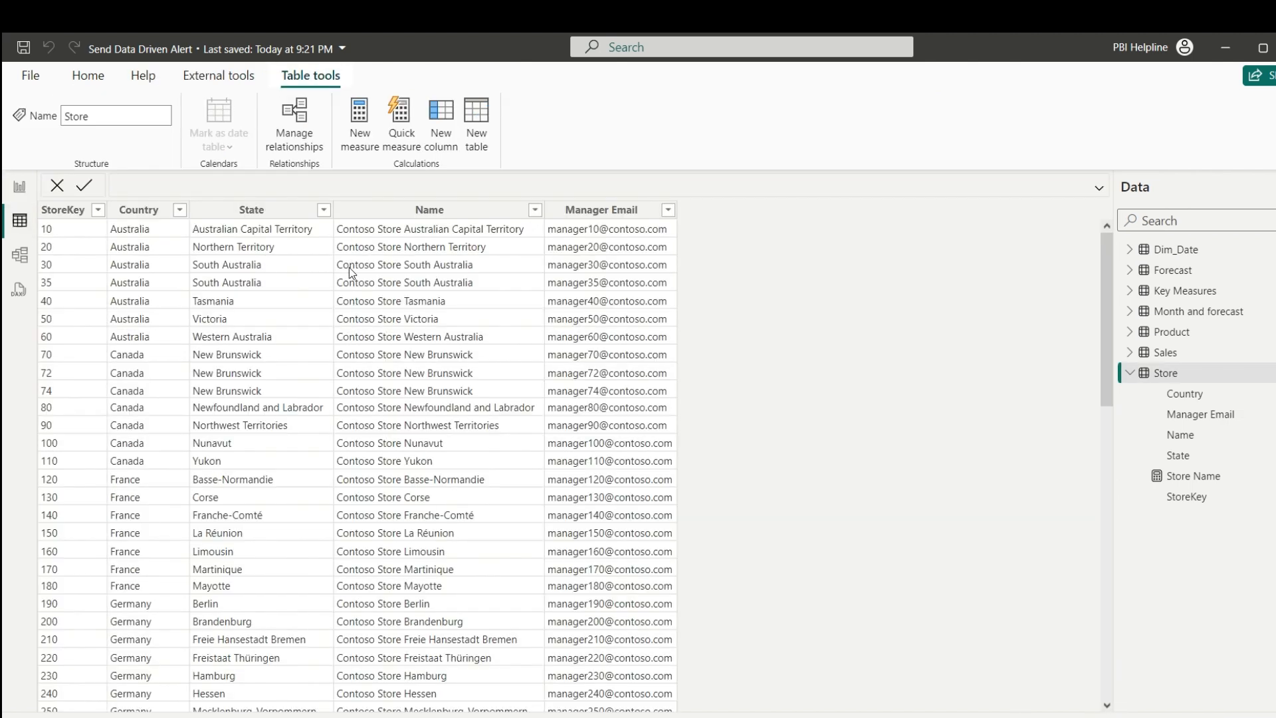
click(604, 209)
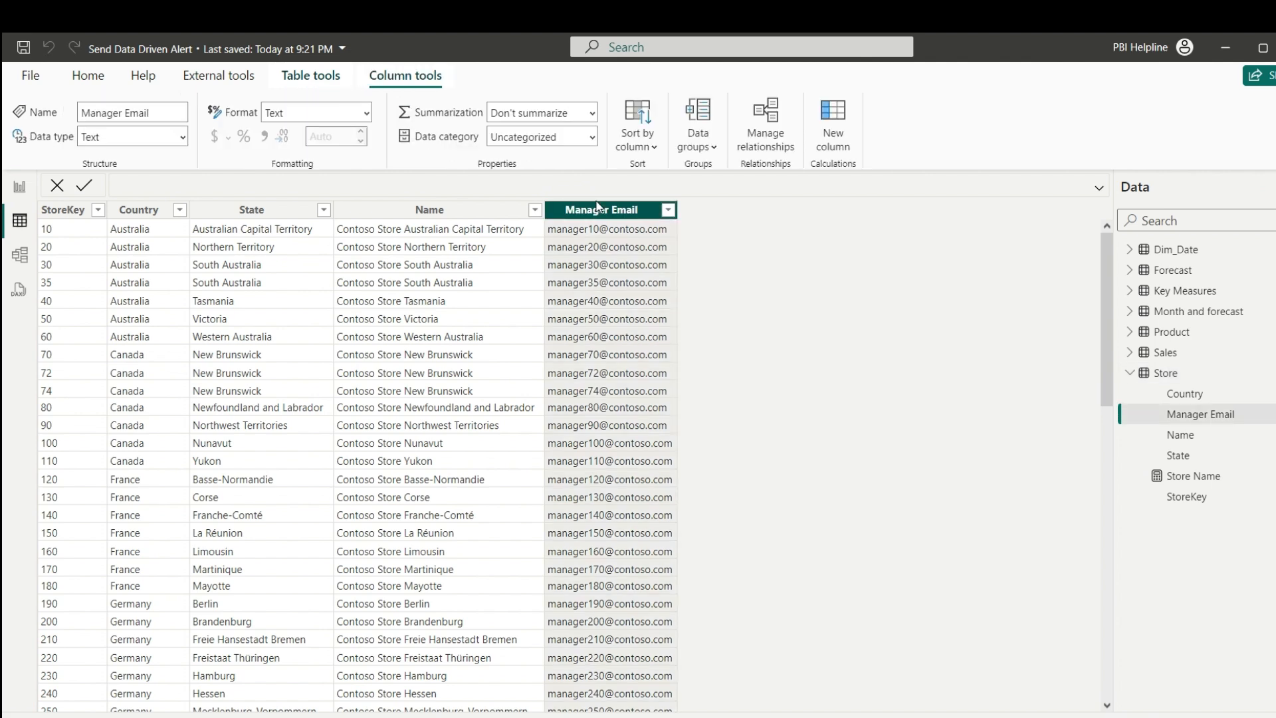
Add a Sales vs forecast column equal to [Total Sales] - [Total Forecast] and check its values.
click(832, 126)
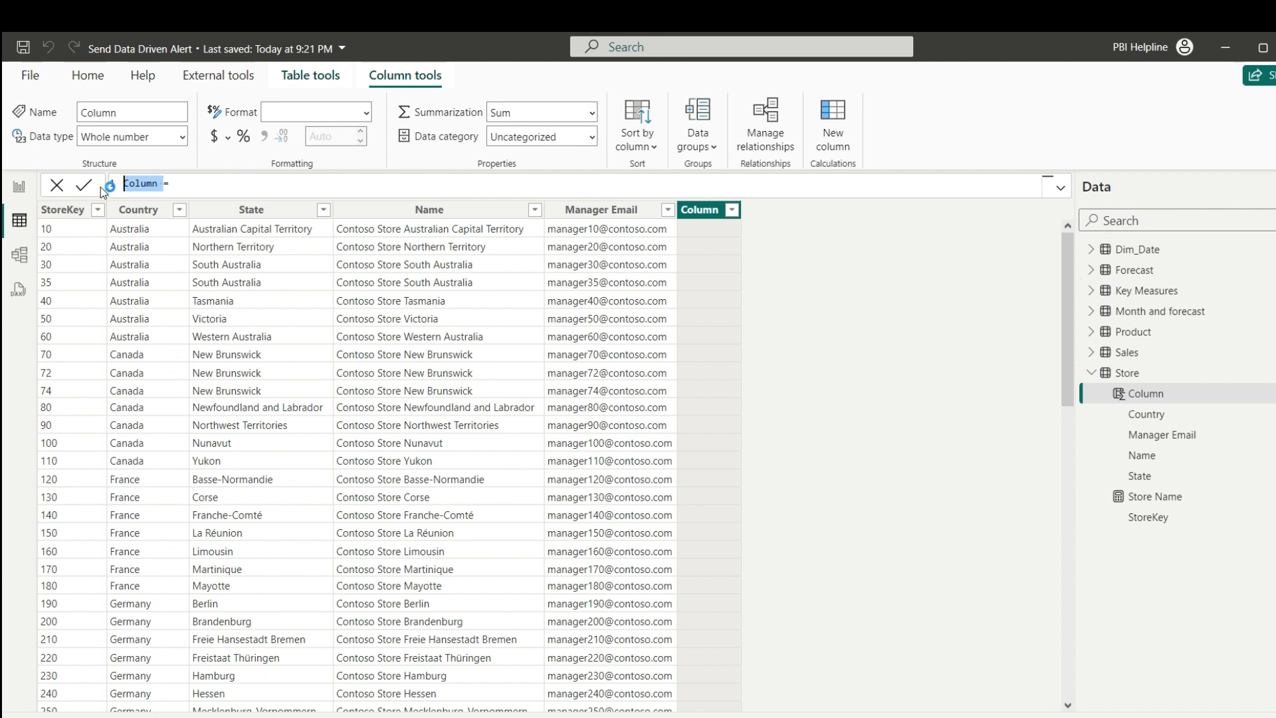
text(Sales vs forecast = total)
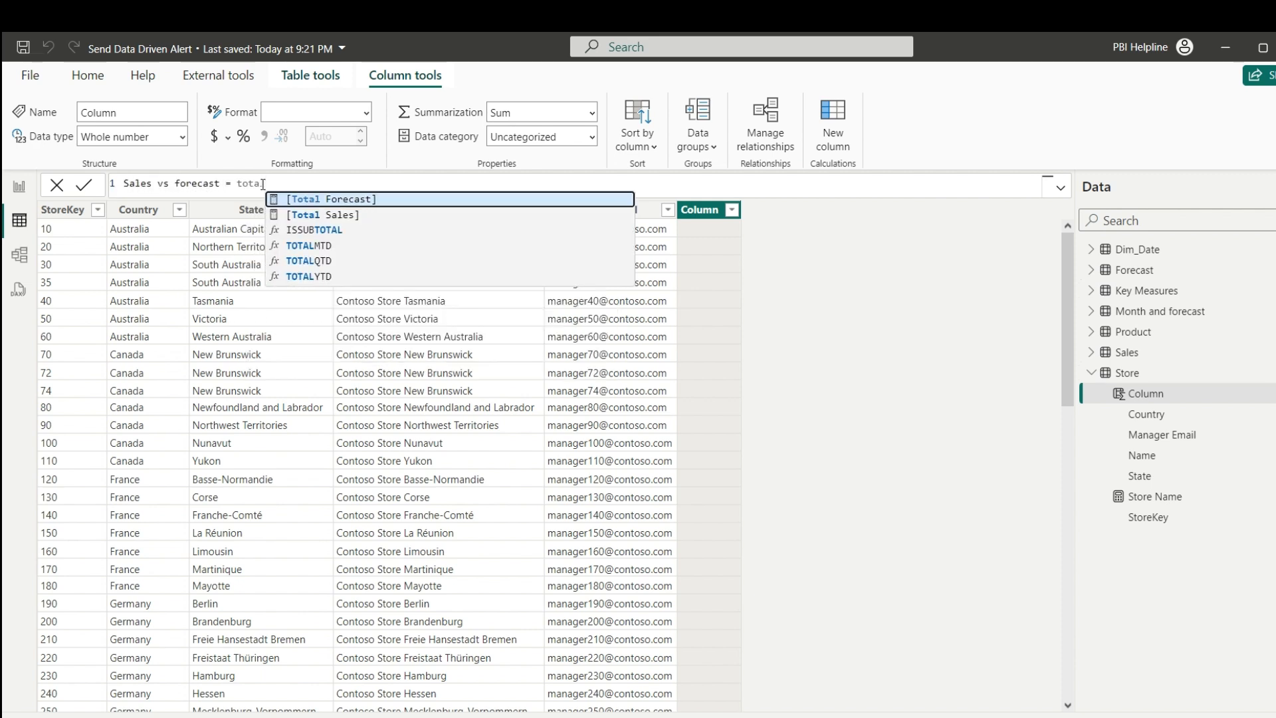
click(322, 214)
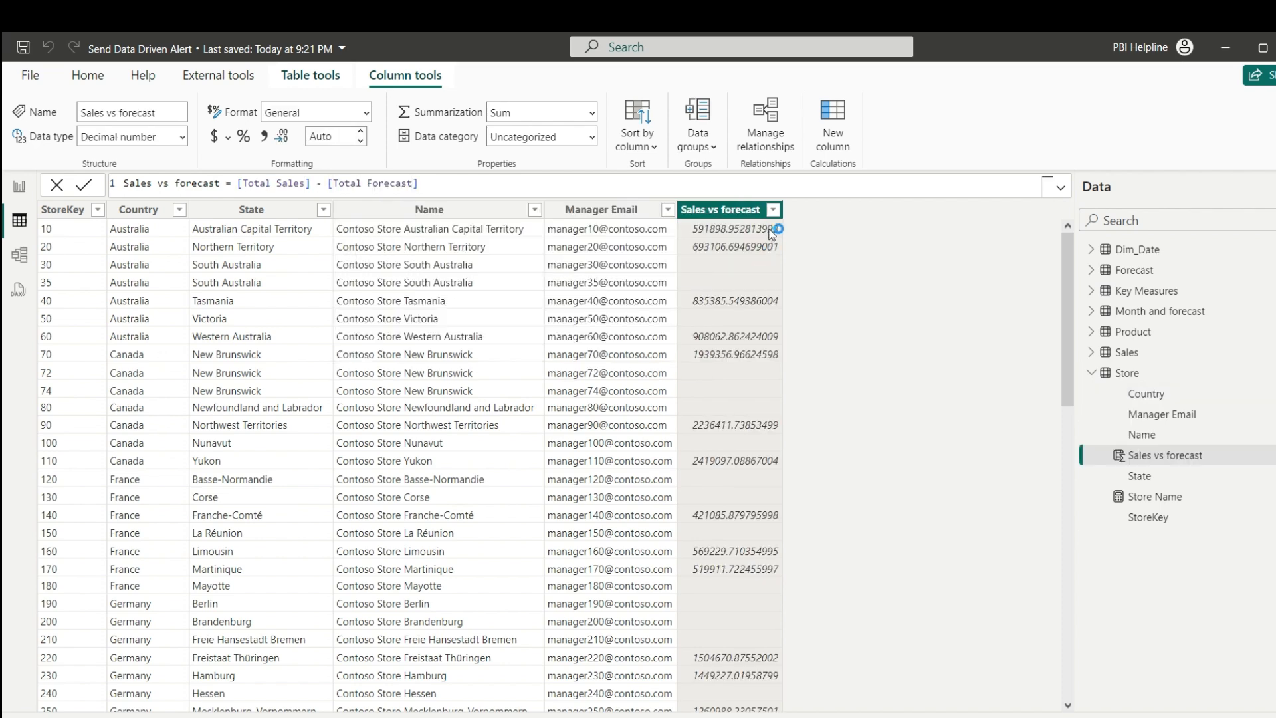
click(776, 211)
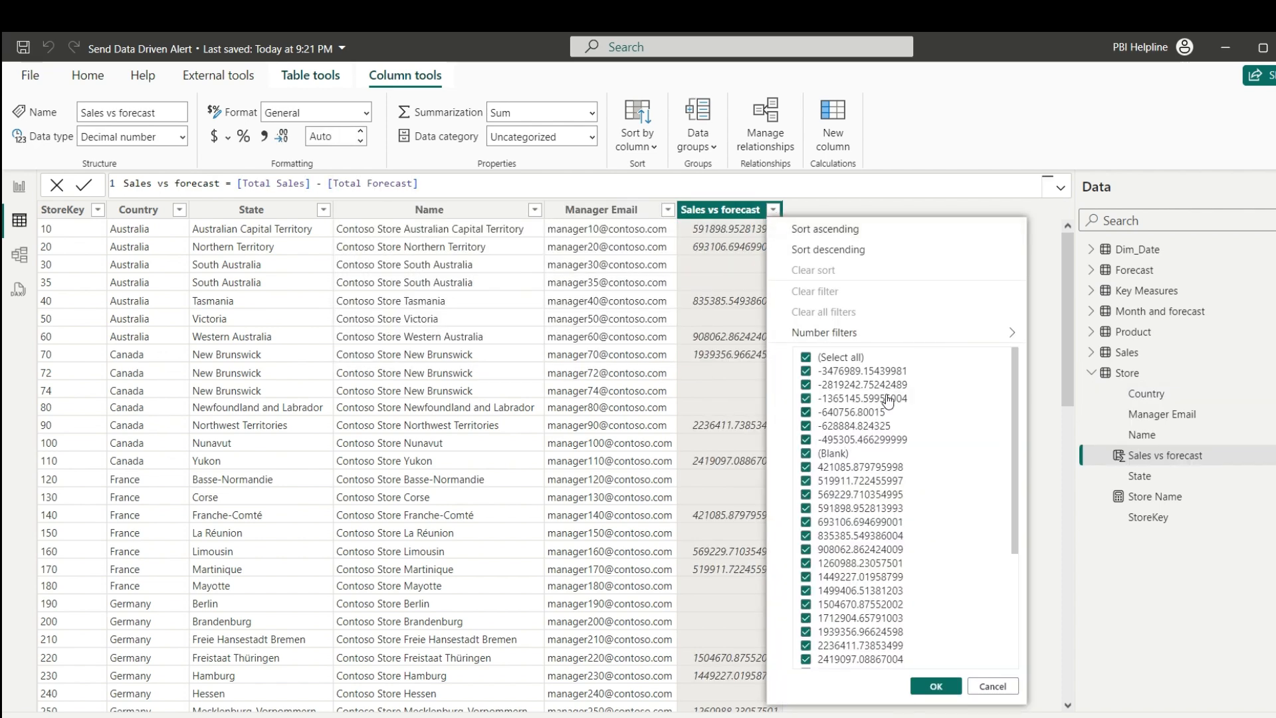
mouse_move(847, 370)
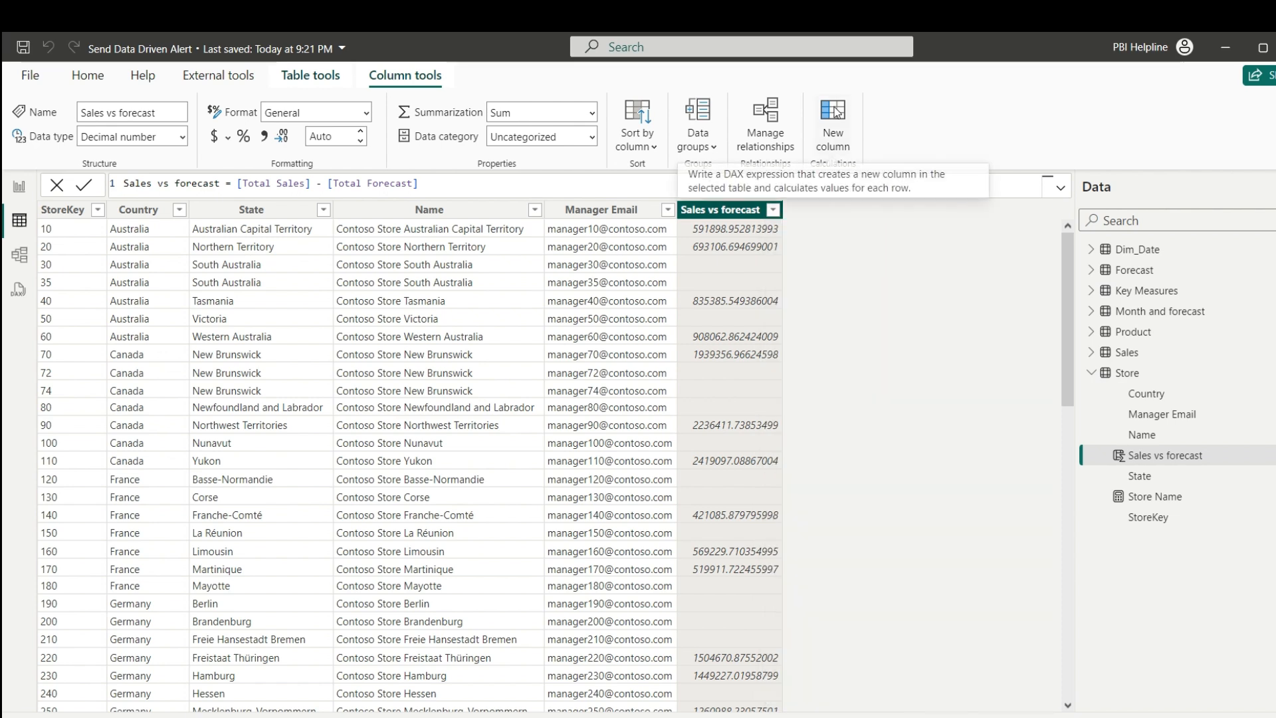
Add an alert Status column: IF([Total Sales] < [Total Forecast], "Email Alert Required").
click(832, 123)
text(alert Status =)
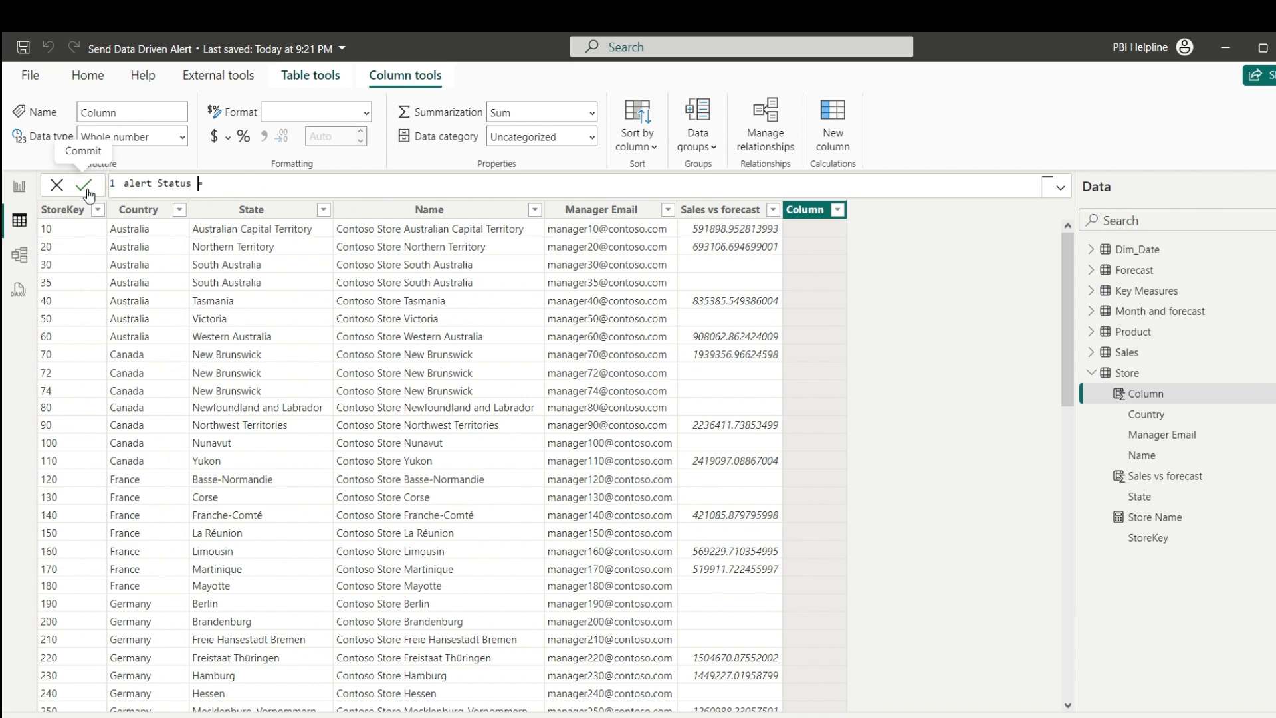
text(IF()
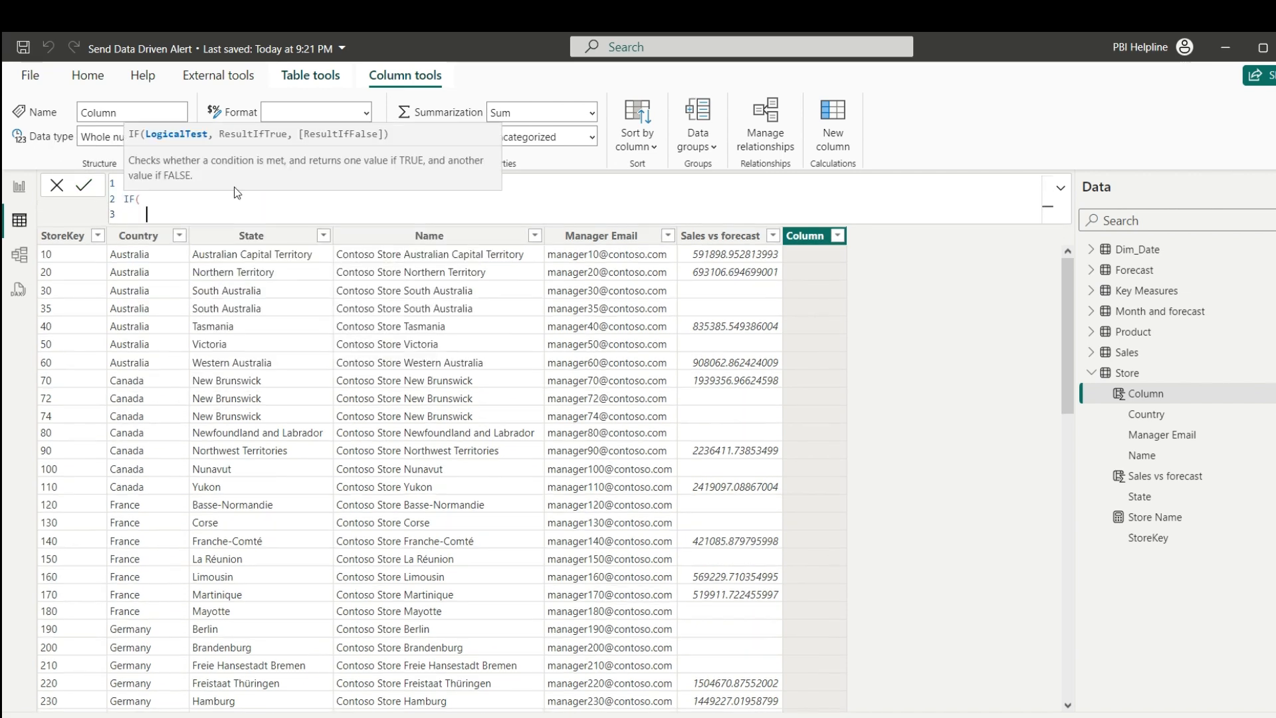
text([Total Sales] < total Forecast] , "Email Alert Required)
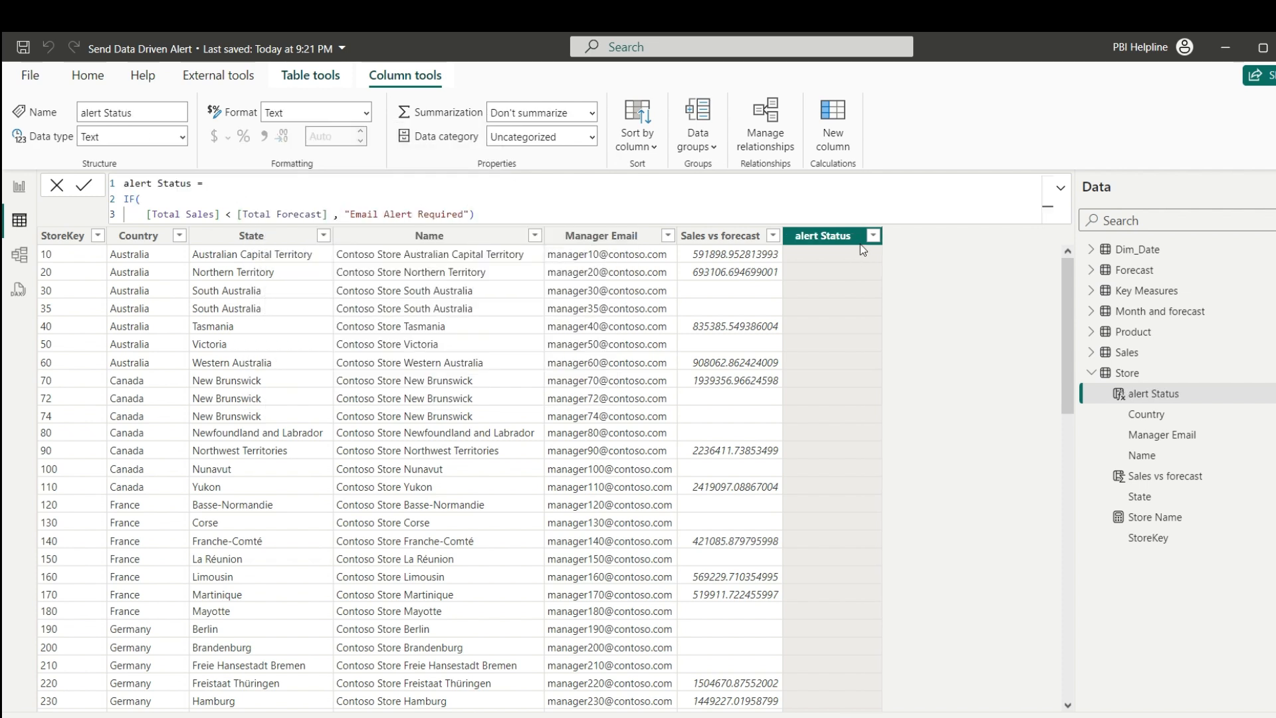
click(873, 237)
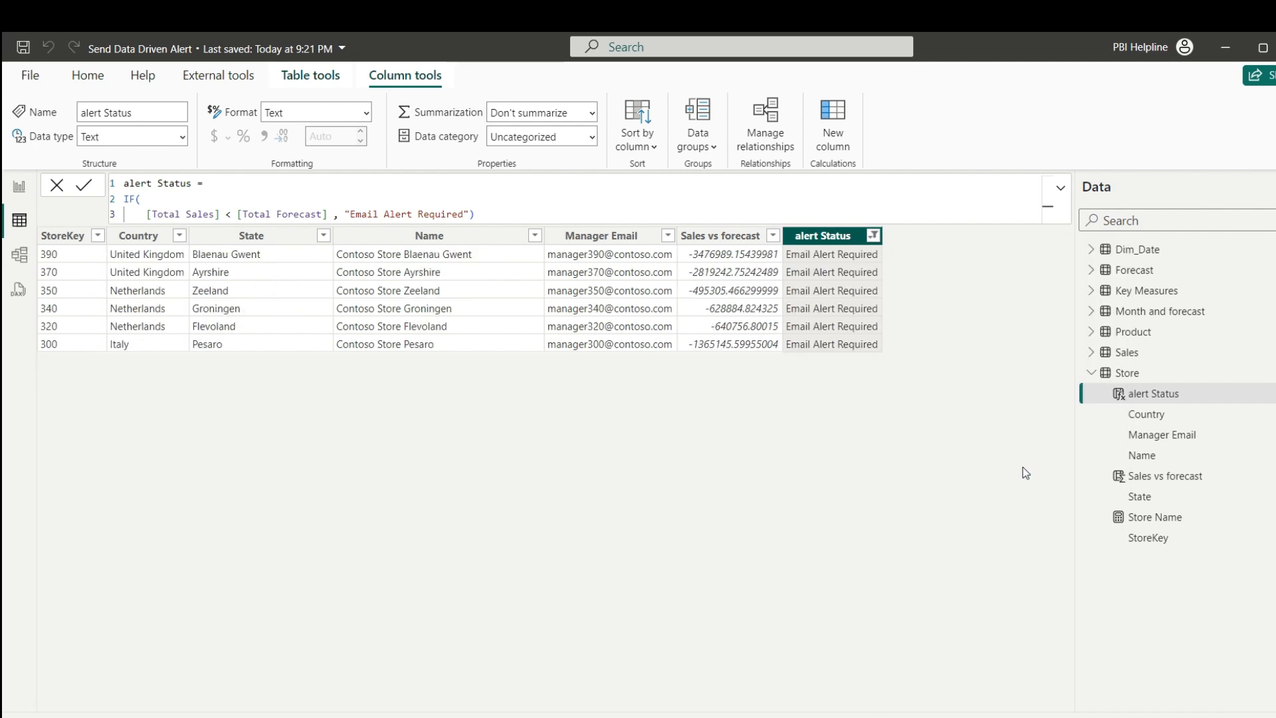
mouse_move(829, 272)
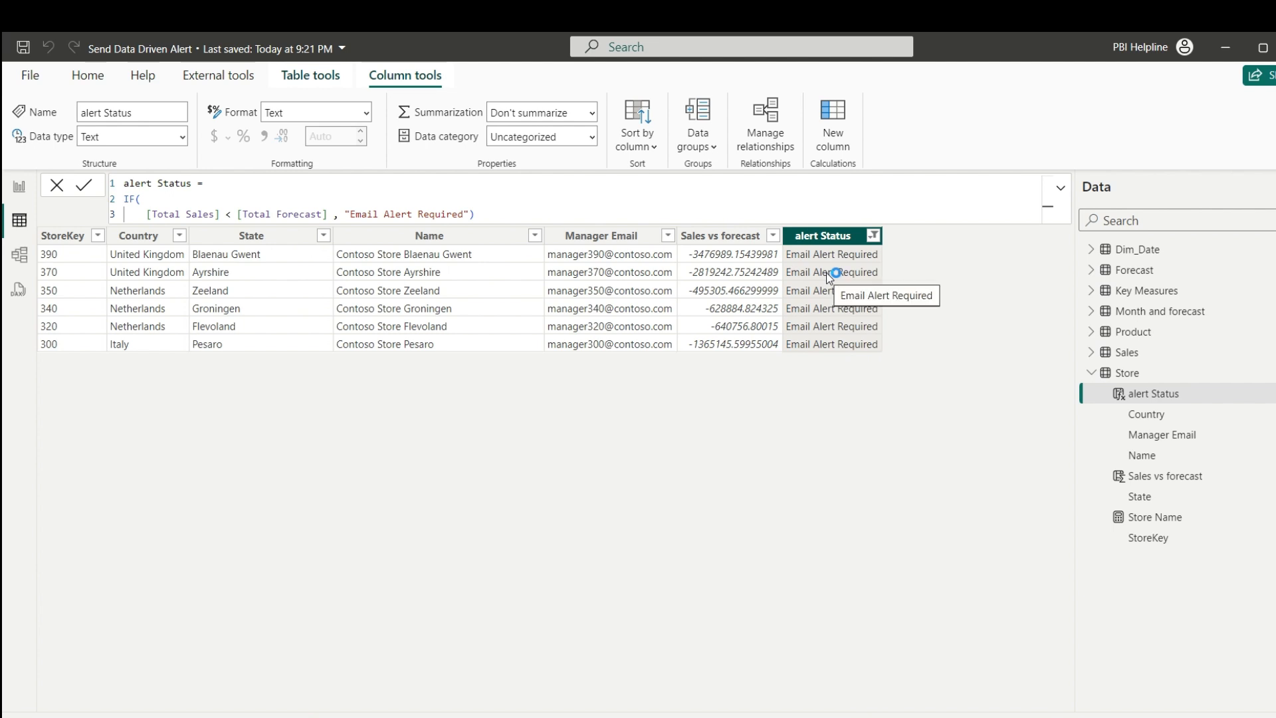
mouse_move(746, 365)
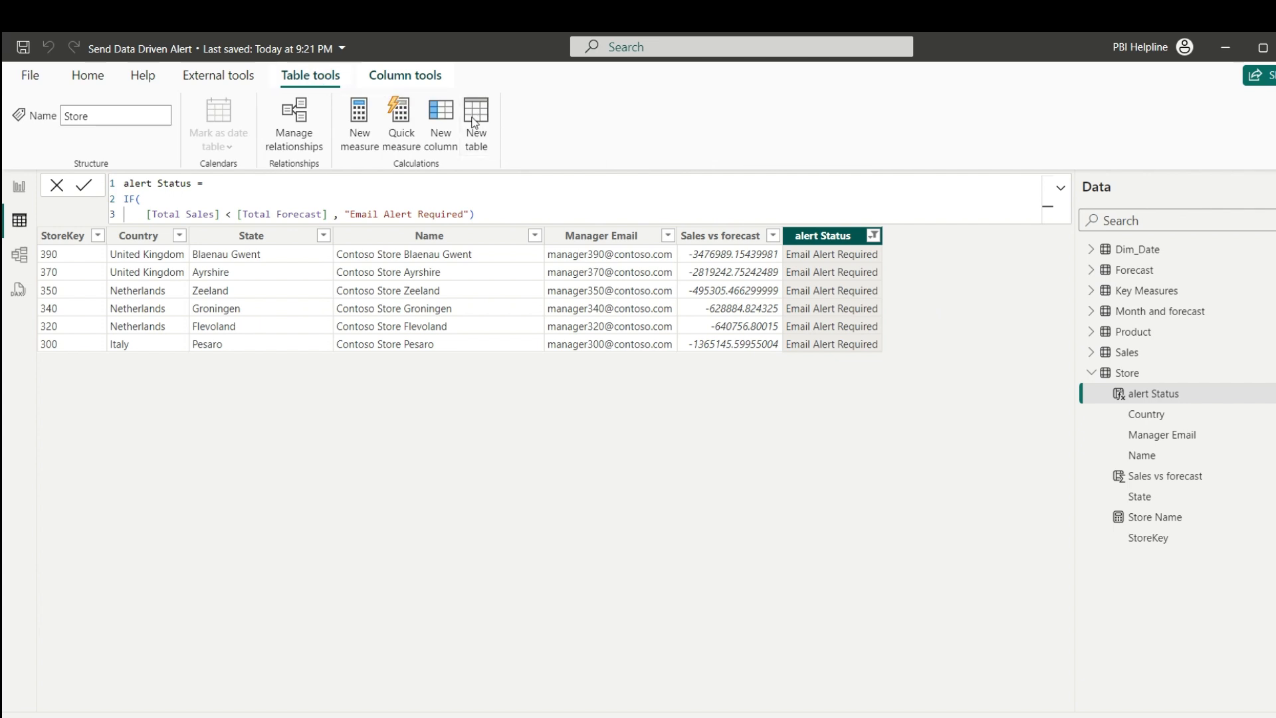
Create table Dynamic Email List = FILTER(Store, [Total Sales] < [Total Forecast]) and commit it.
click(476, 123)
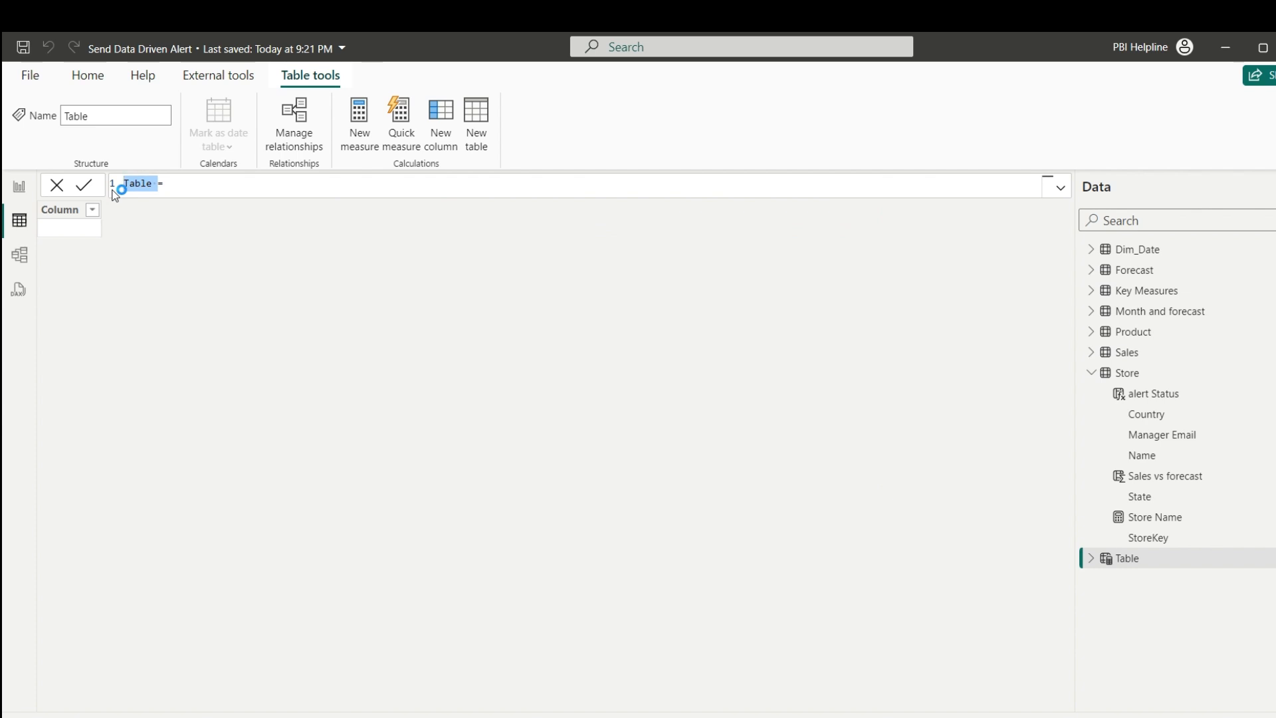
text(Dynamic Email List)
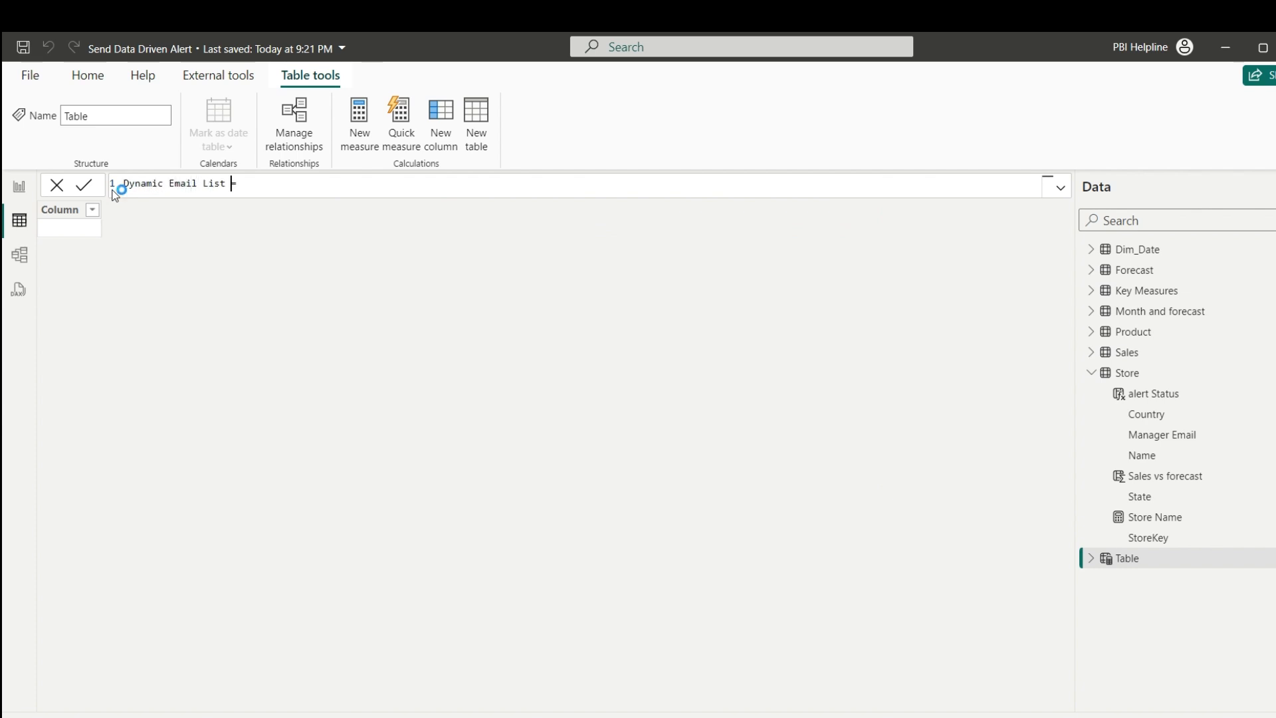
text(FILTER()
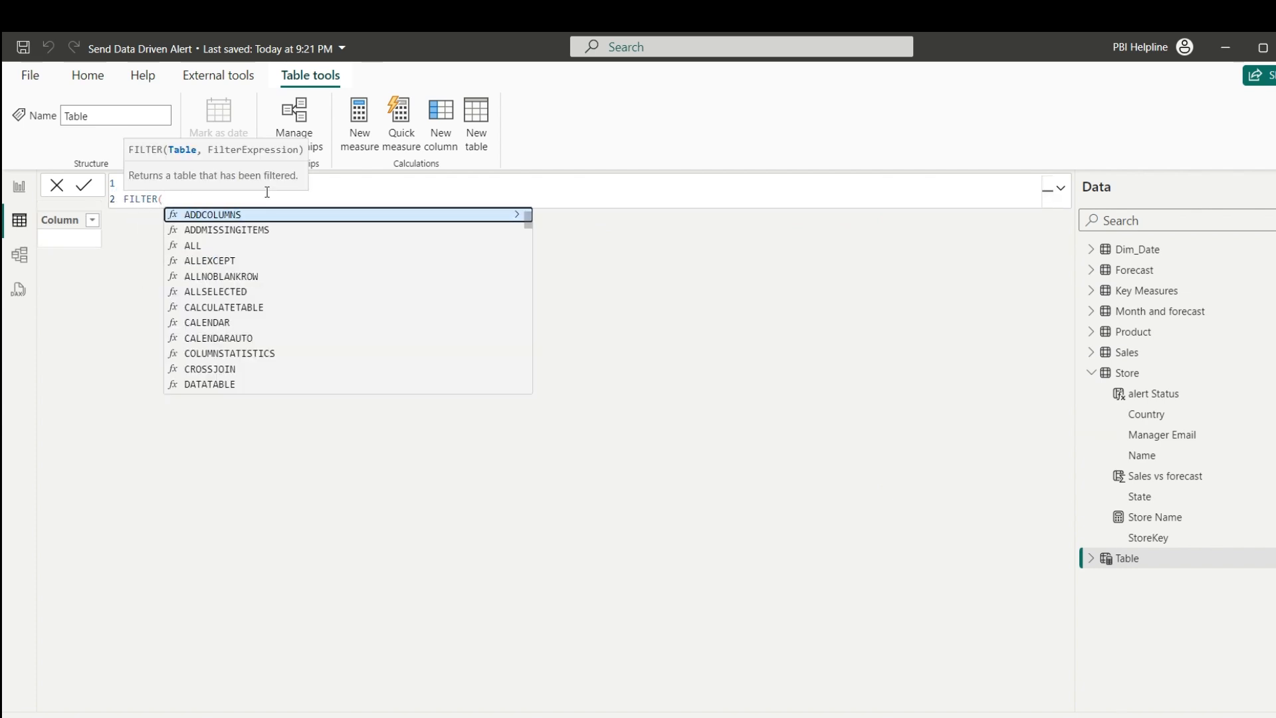
text(Store,)
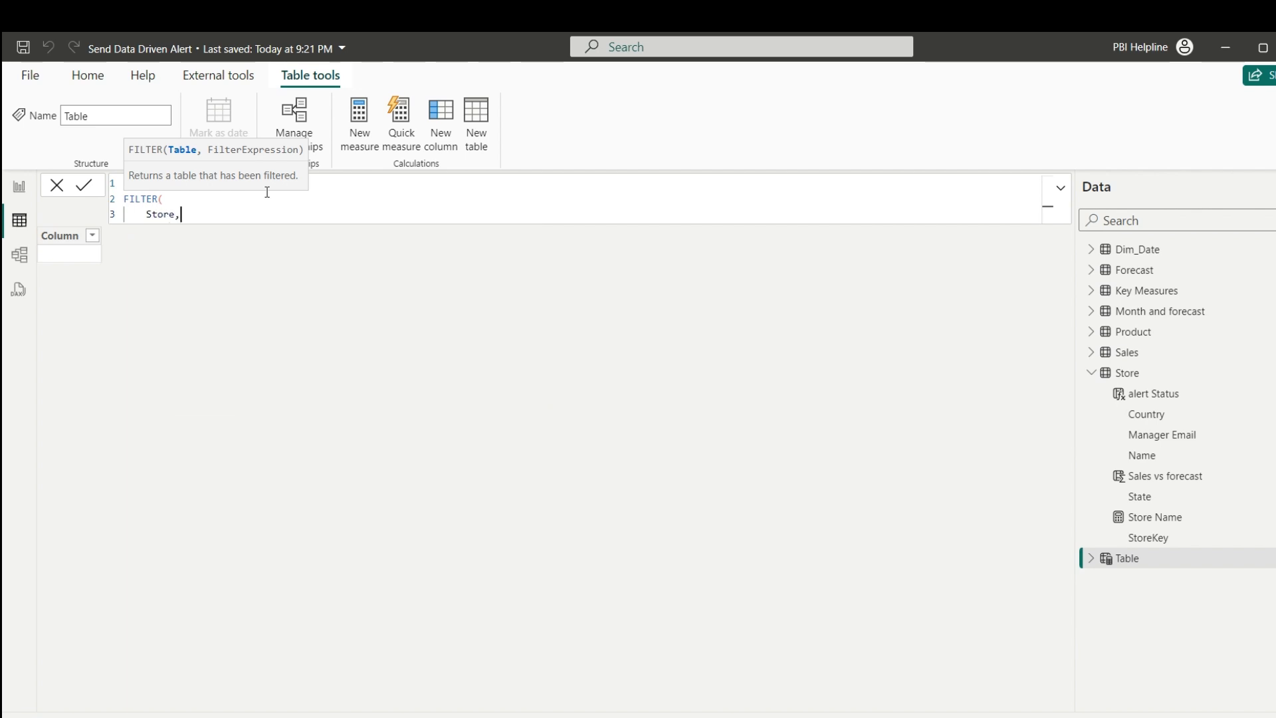
text([Total Sales] <)
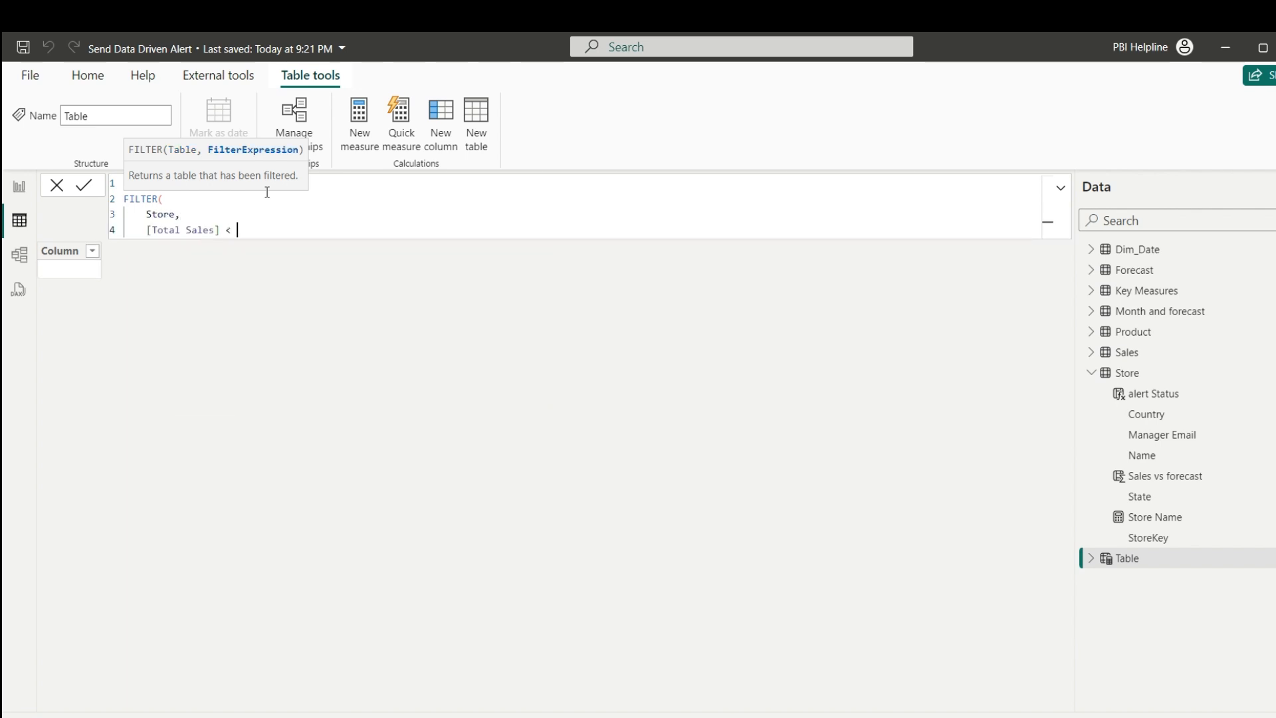
text([Total Forecast])
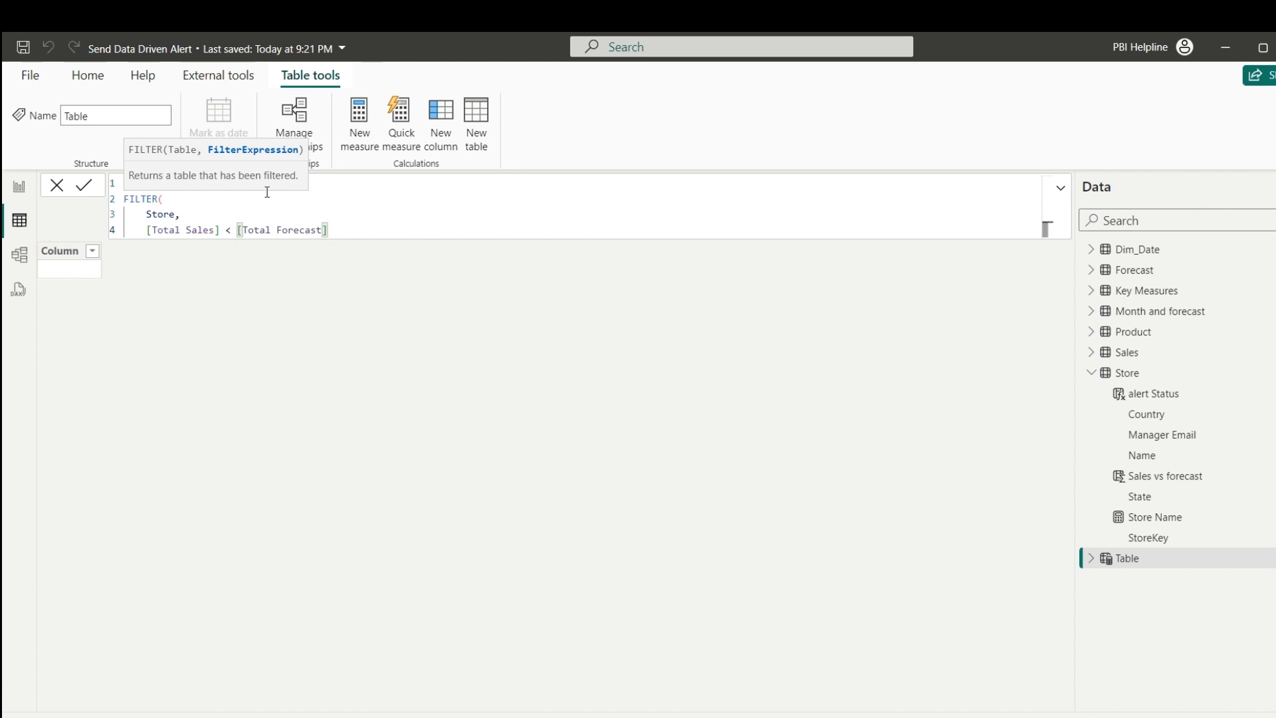
click(82, 185)
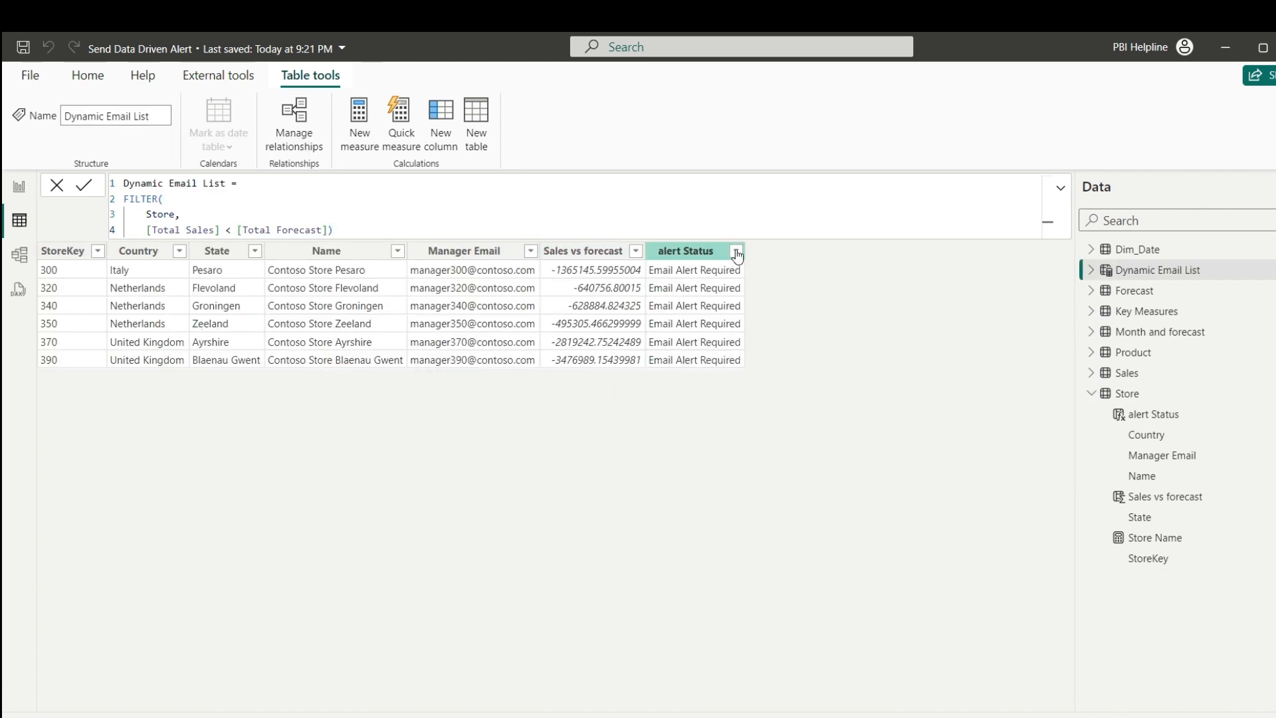
Check the alert Status column's filter values in the new table, then dismiss the filter options.
click(735, 251)
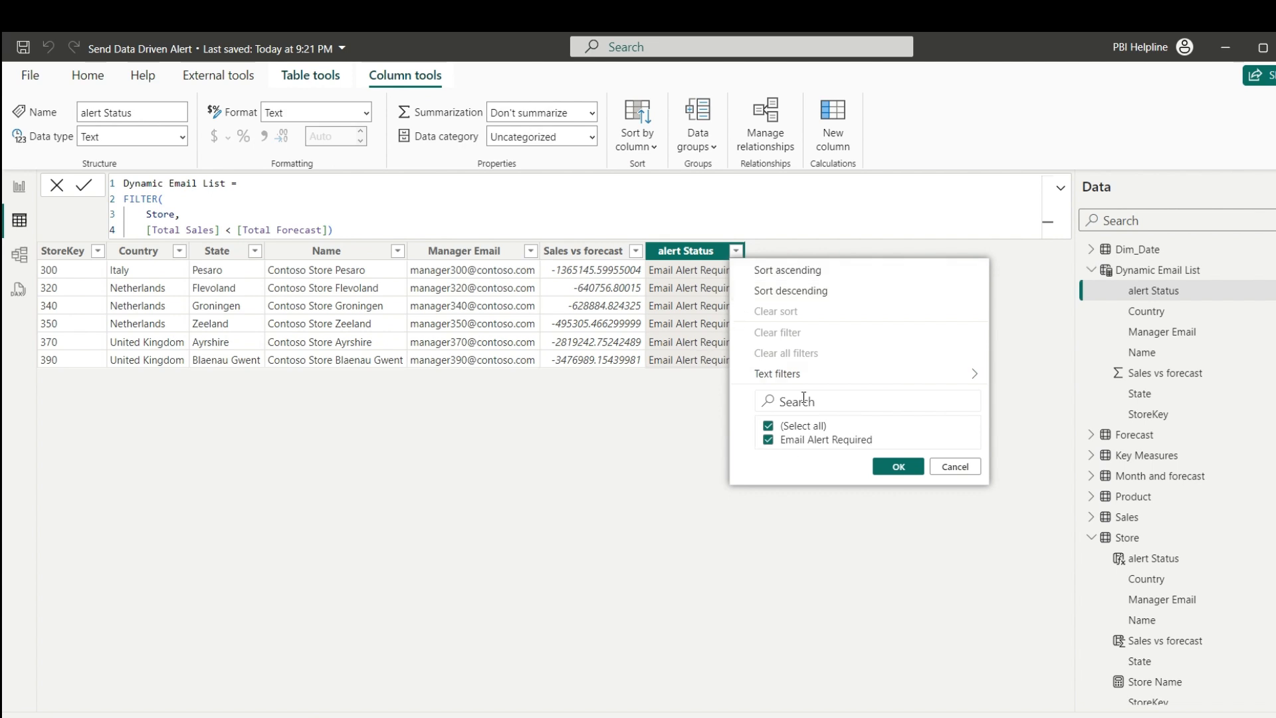
click(897, 467)
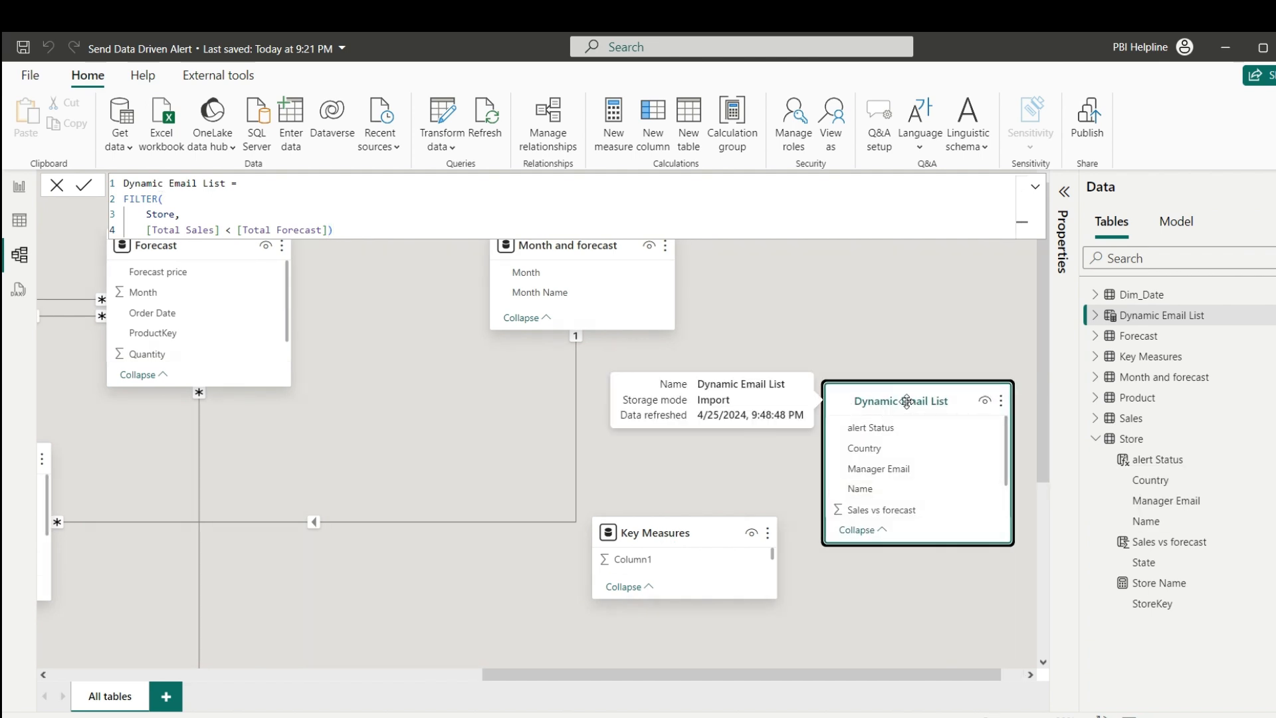
mouse_move(36, 205)
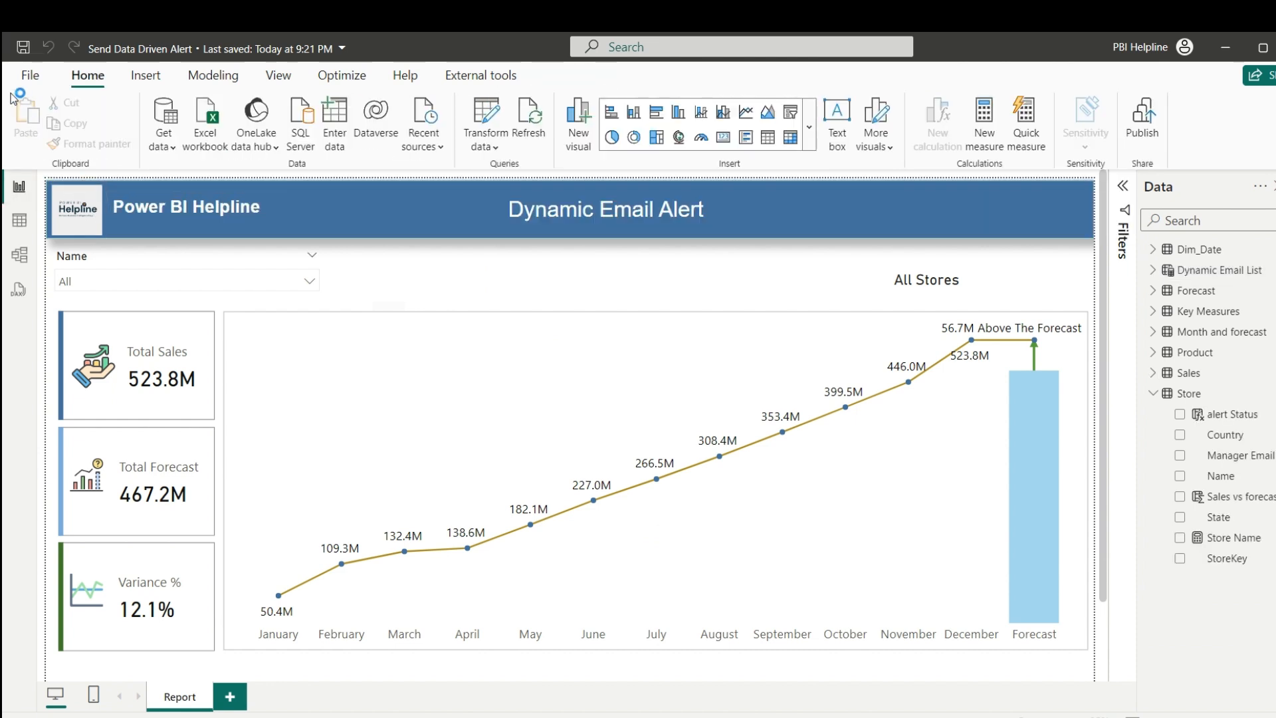
Publish the report to the Fabric Demo workspace and open 'Send Data Driven Alert.pbix' in the service.
click(1142, 123)
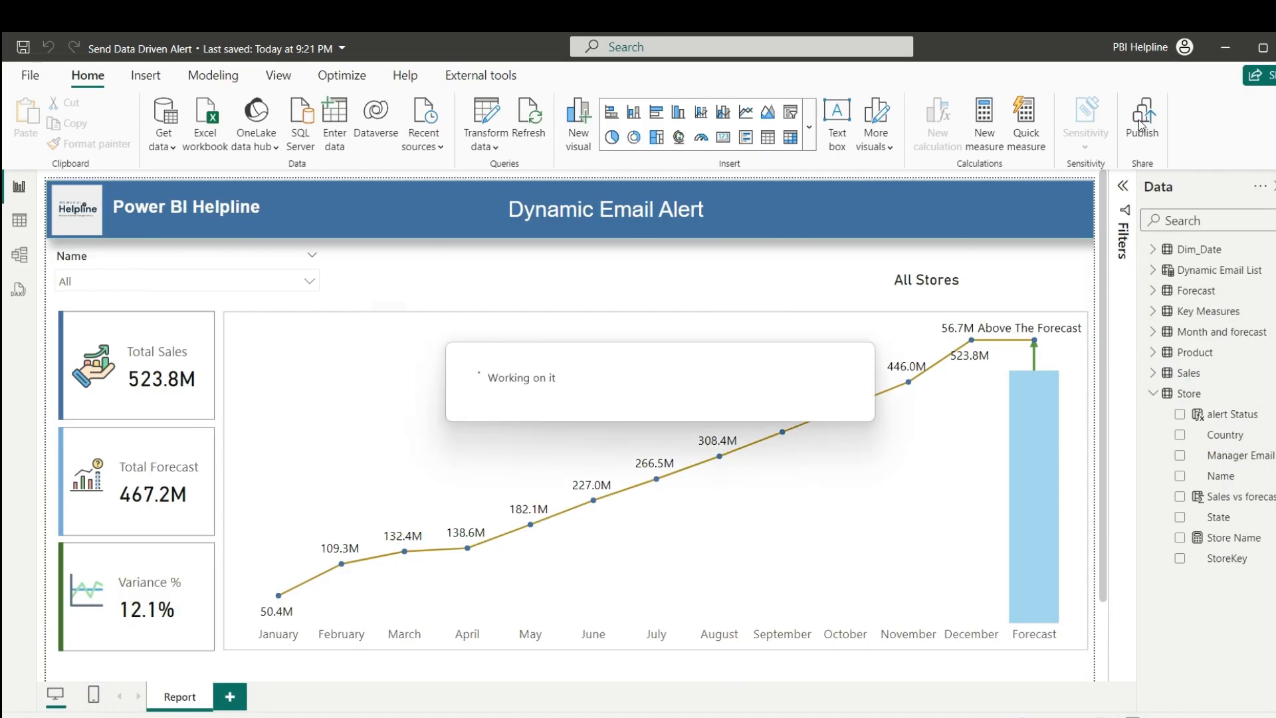
click(1142, 122)
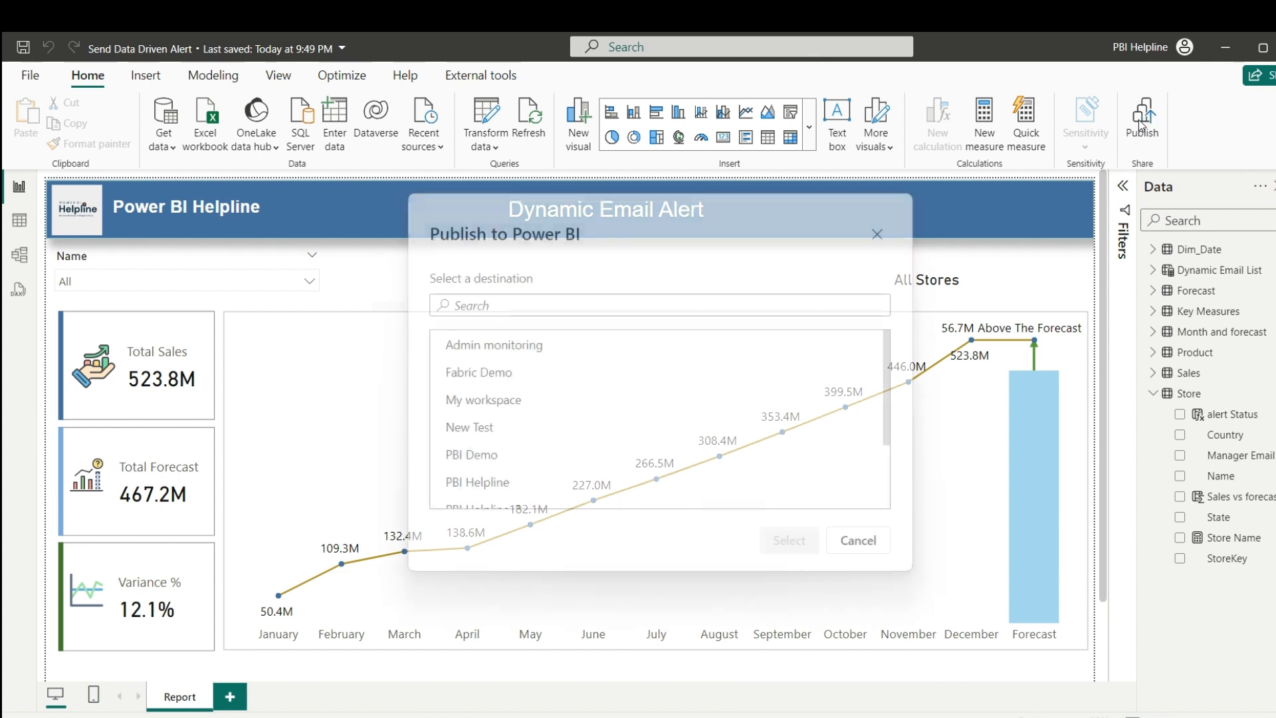
click(477, 370)
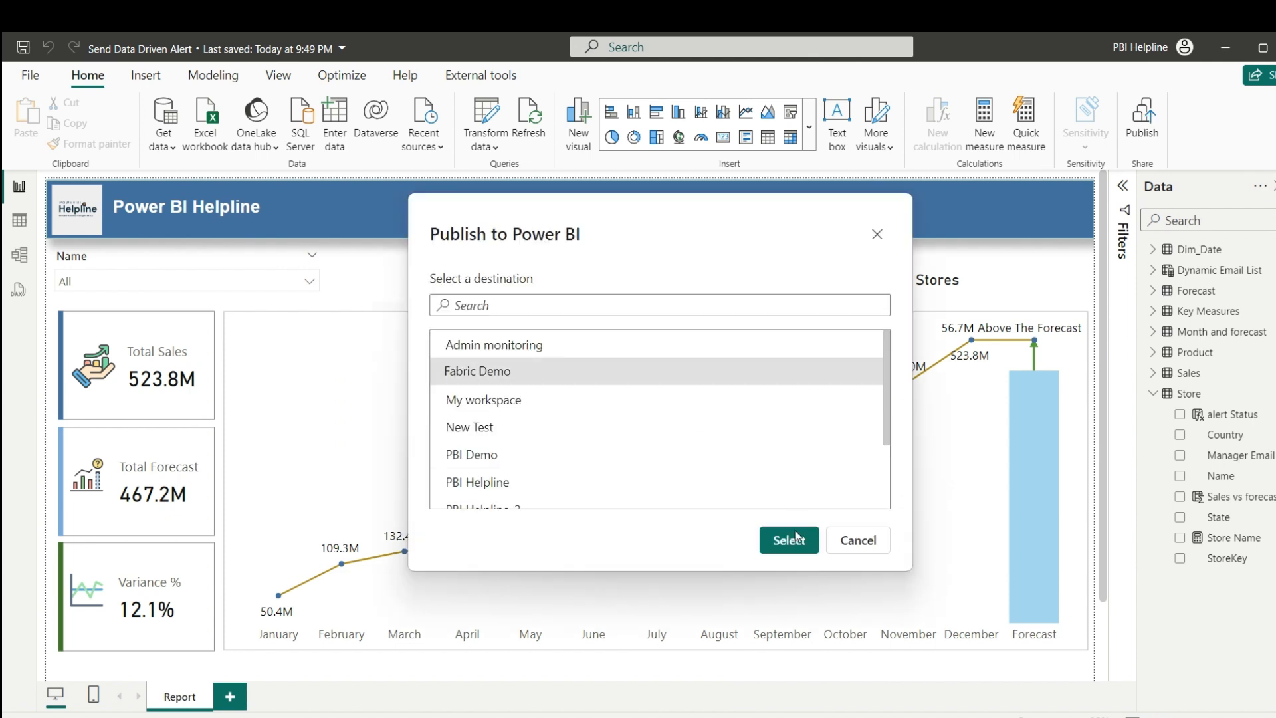
click(787, 540)
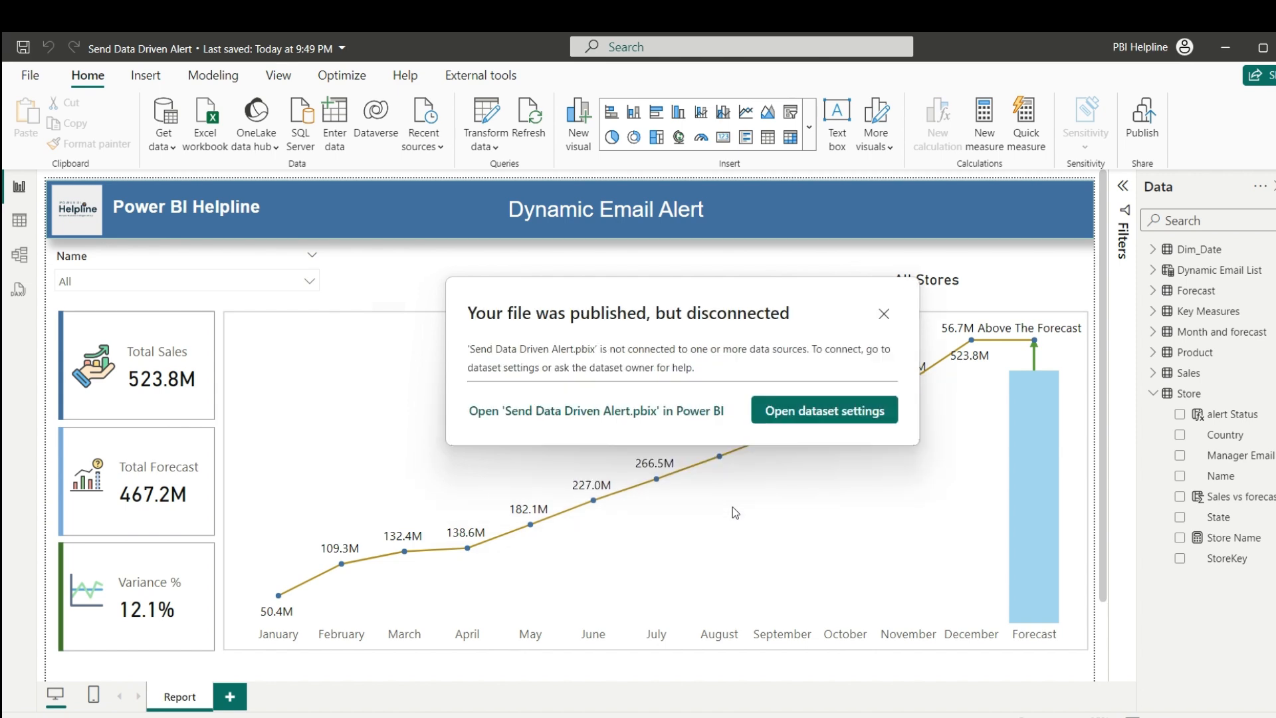
mouse_move(662, 417)
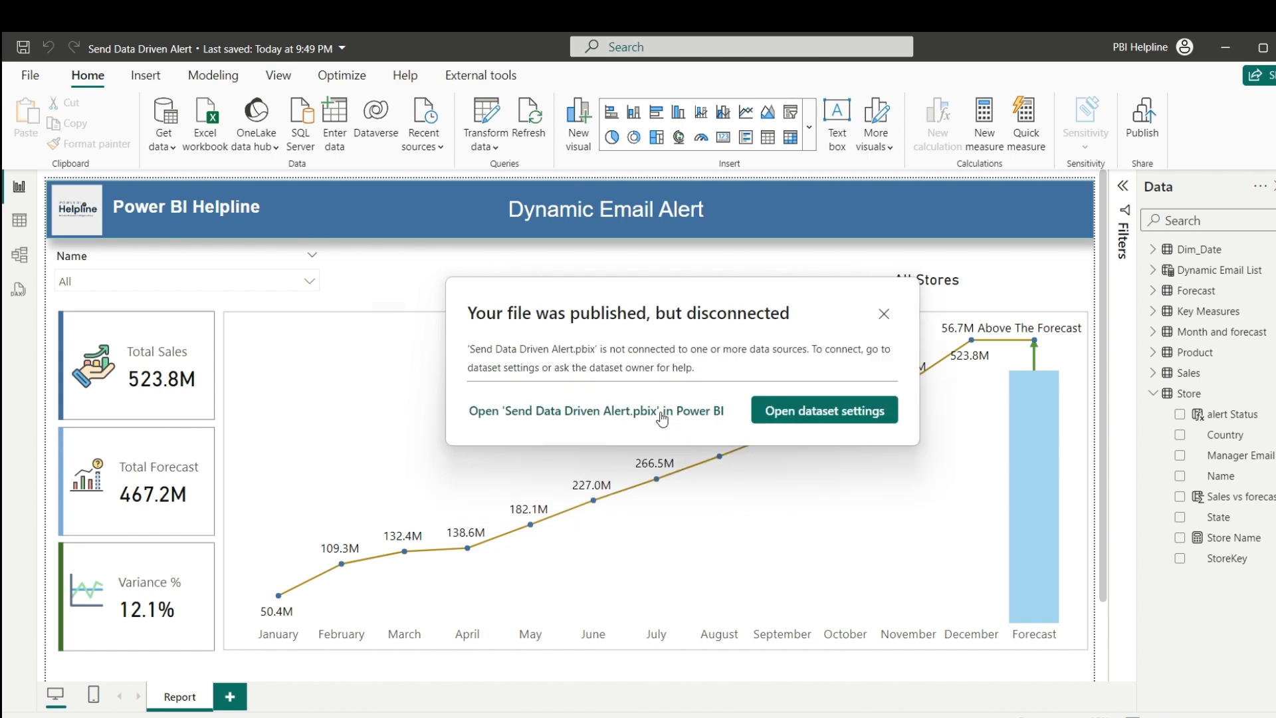
click(594, 411)
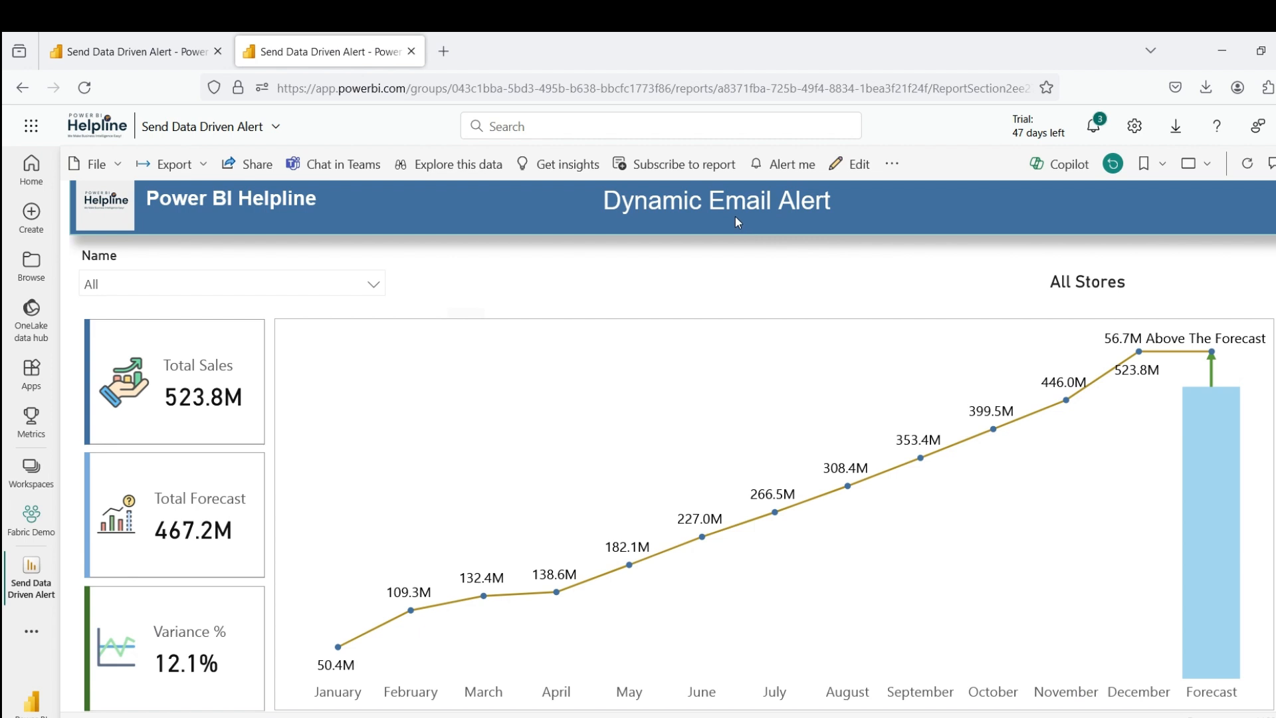
Create a new dynamic subscription using the Dynamic Email List table as recipient data.
click(685, 163)
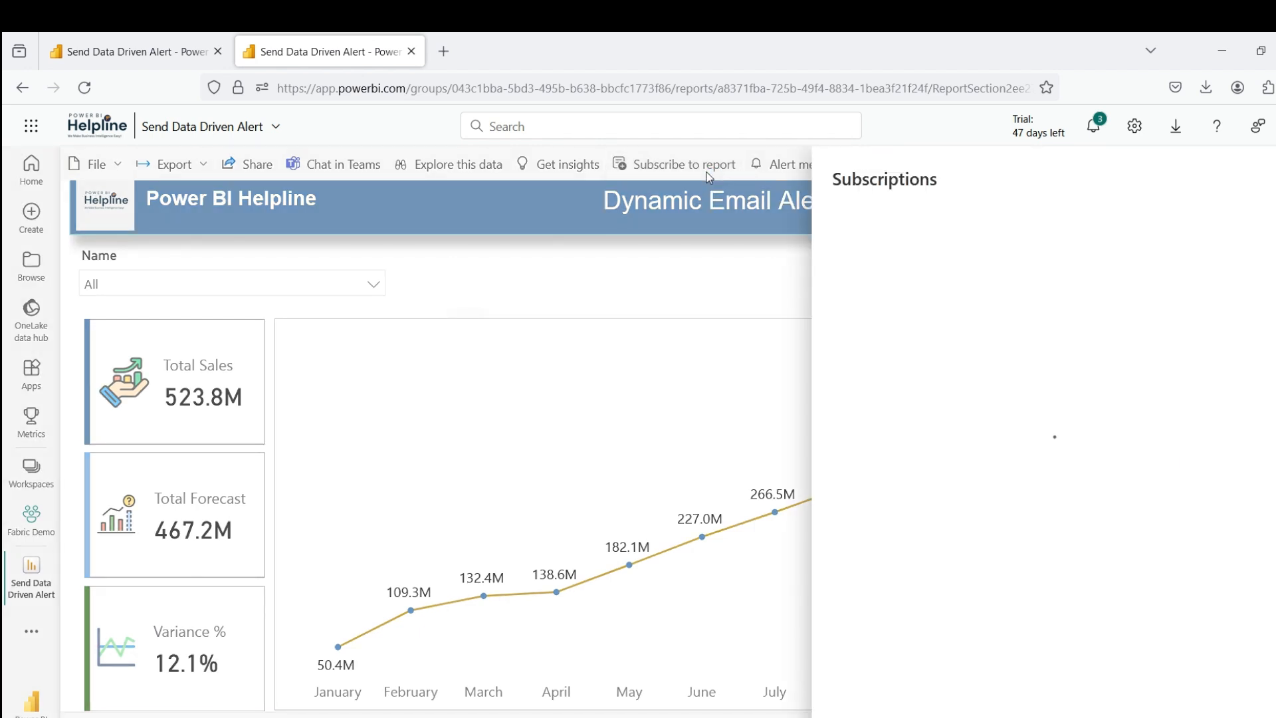
click(684, 164)
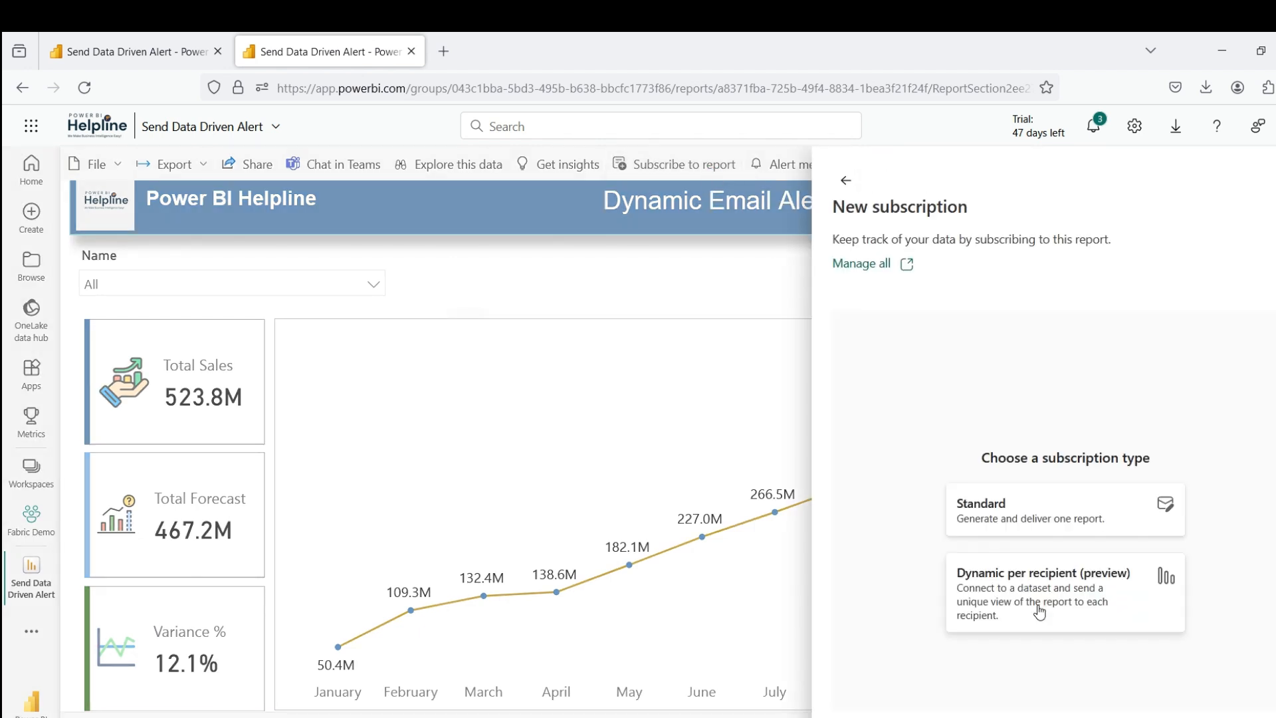
mouse_move(1023, 622)
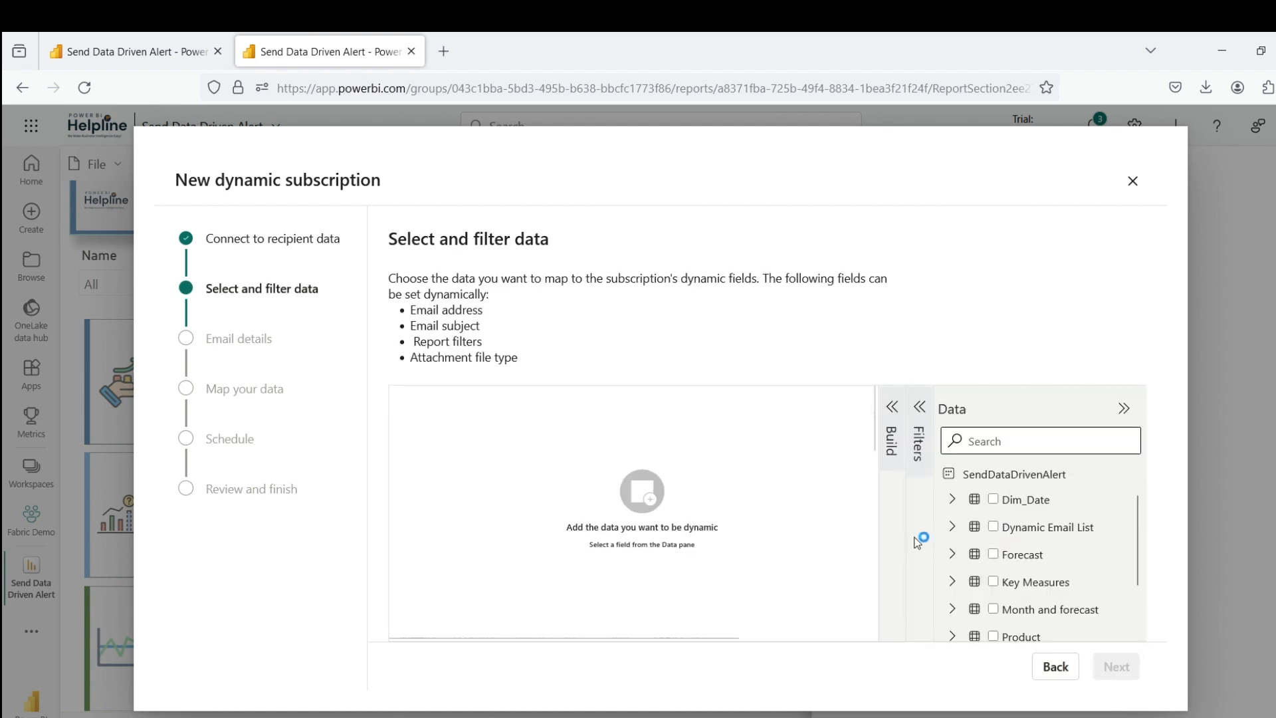
mouse_move(963, 517)
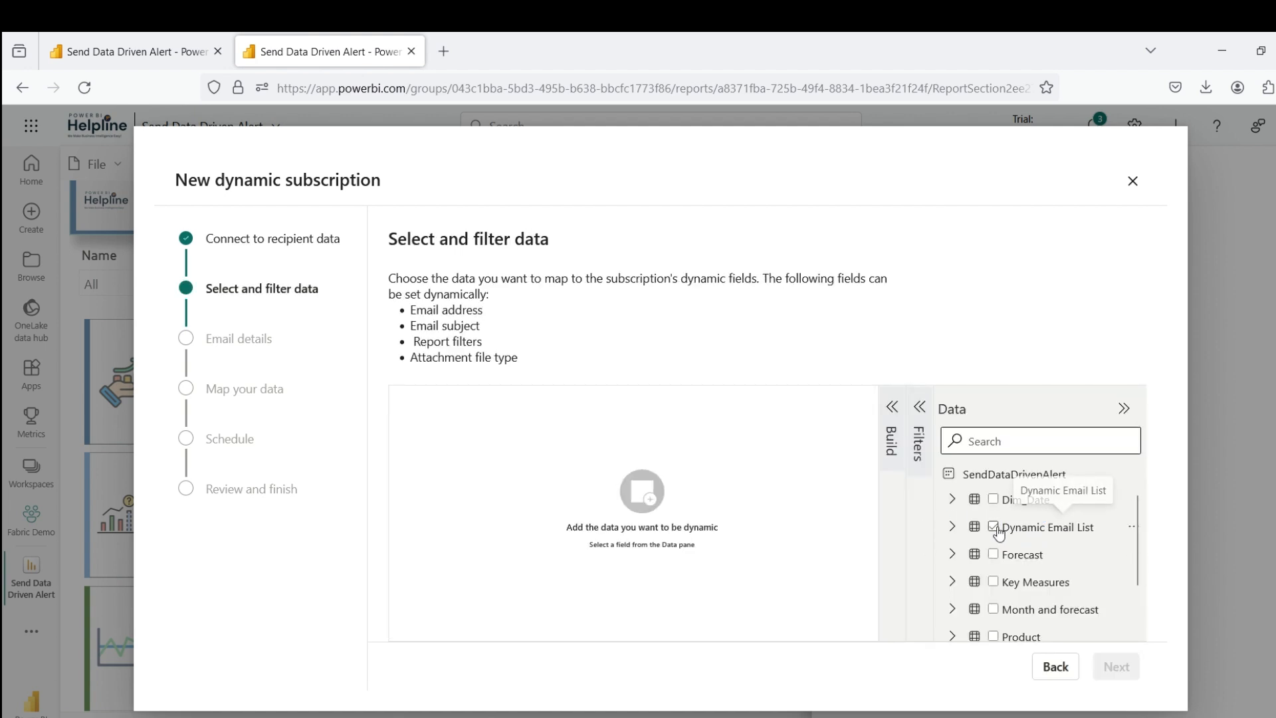
click(993, 526)
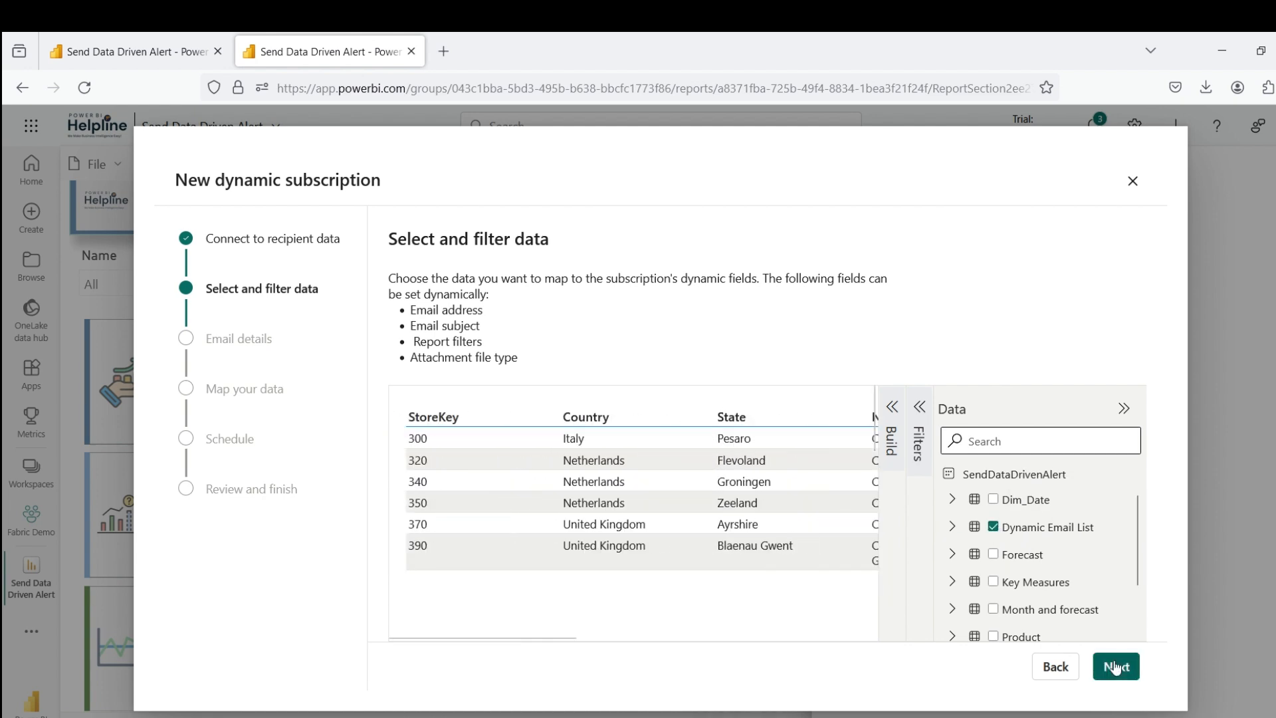
Send to Dynamic Email List.Manager Email with subject Sales Report and a below-forecast message.
click(1115, 666)
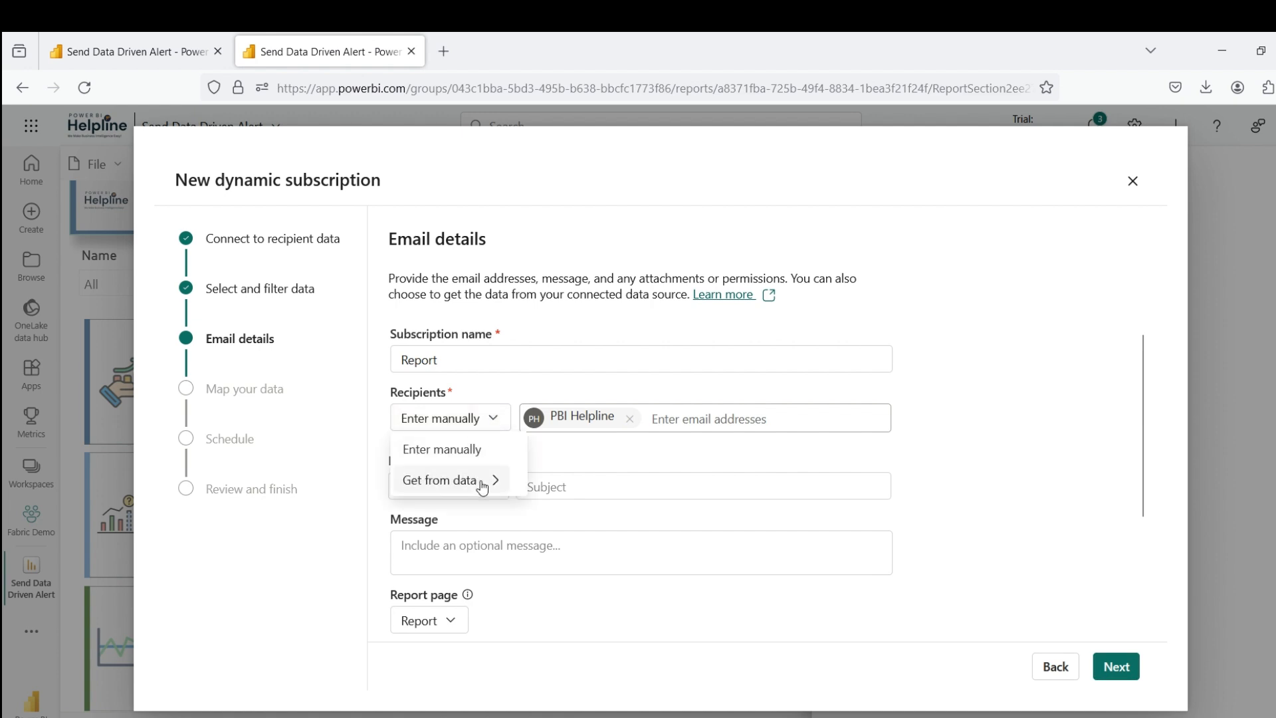
click(442, 480)
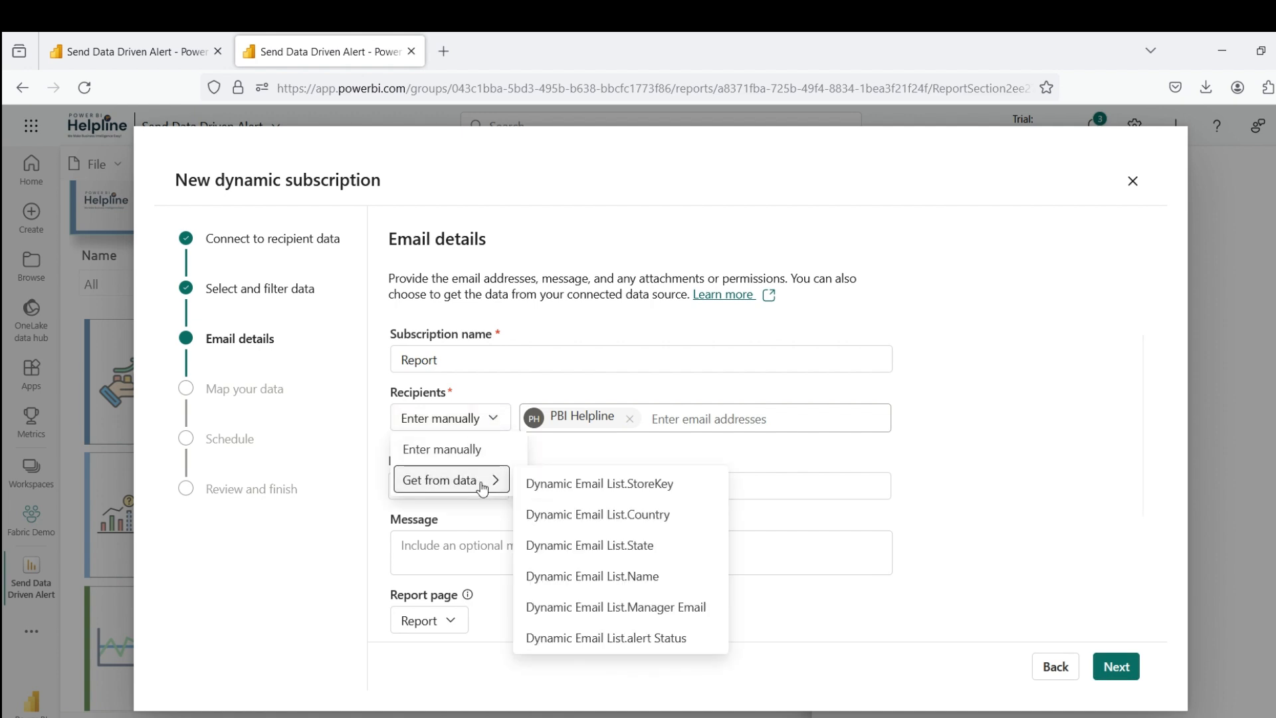
click(615, 608)
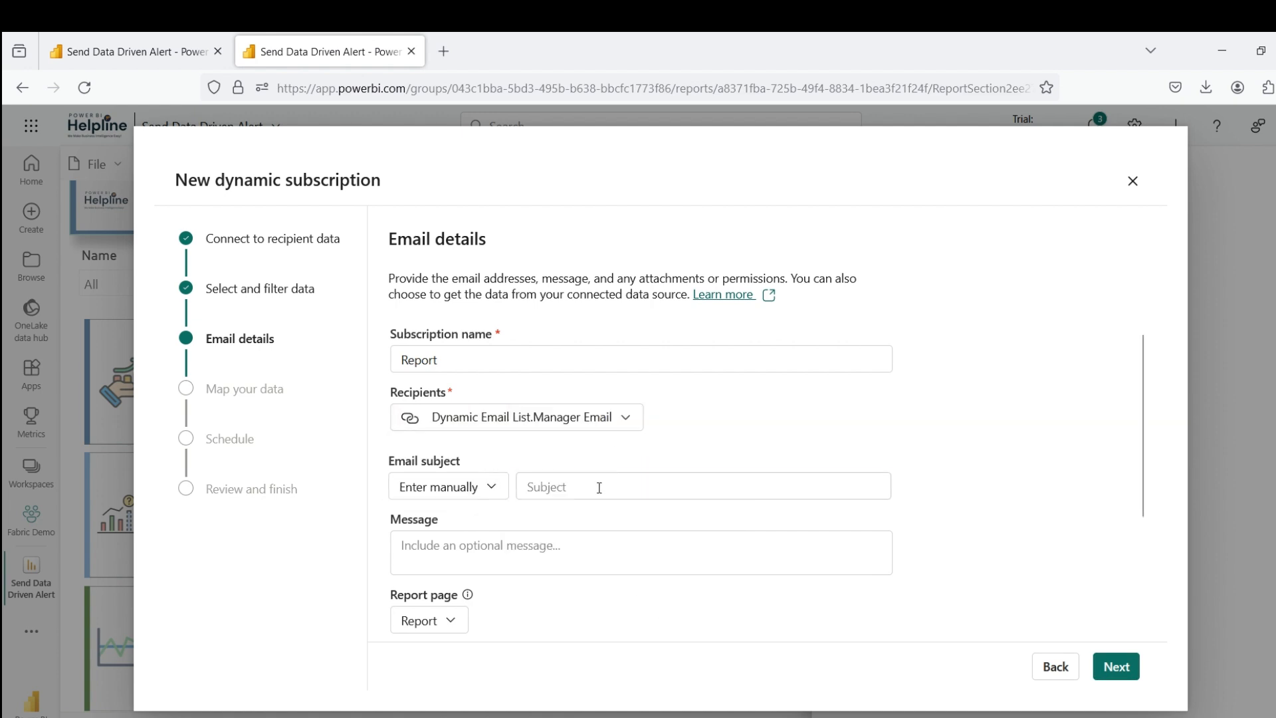
text(Sales Repo)
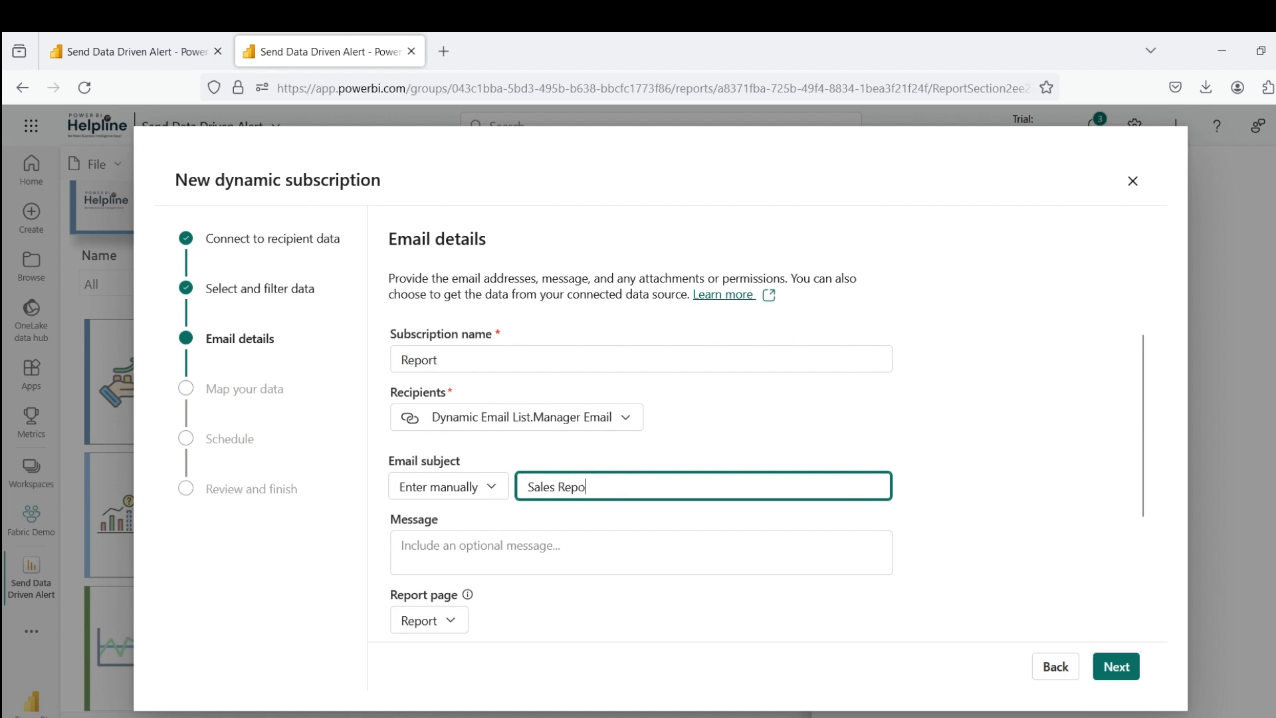
text(rt)
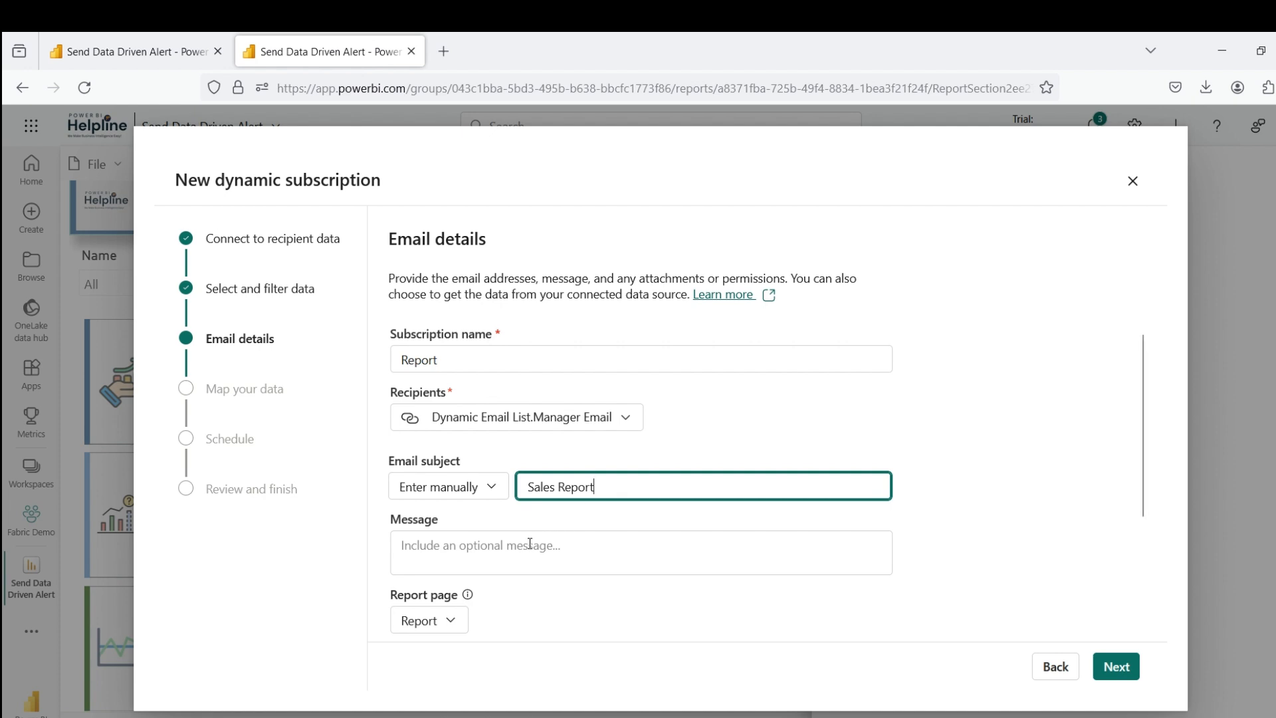
text(Hi,)
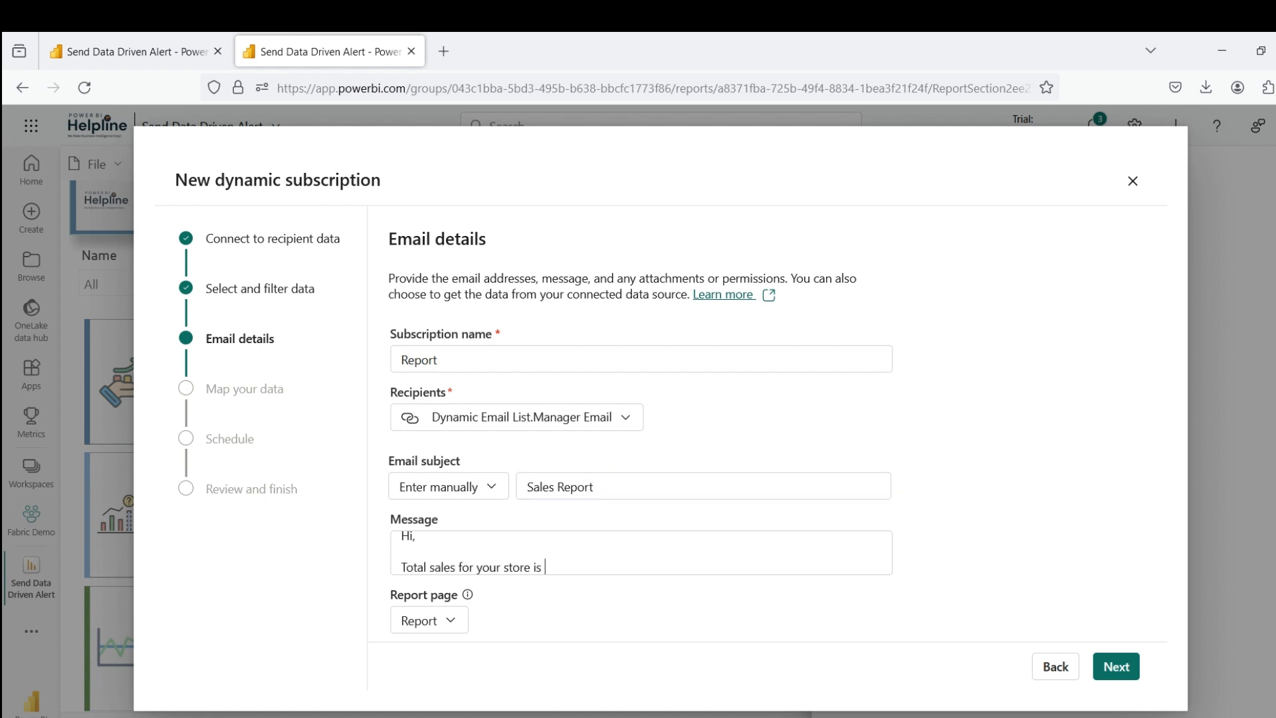
text(less than the forecast value. Please click)
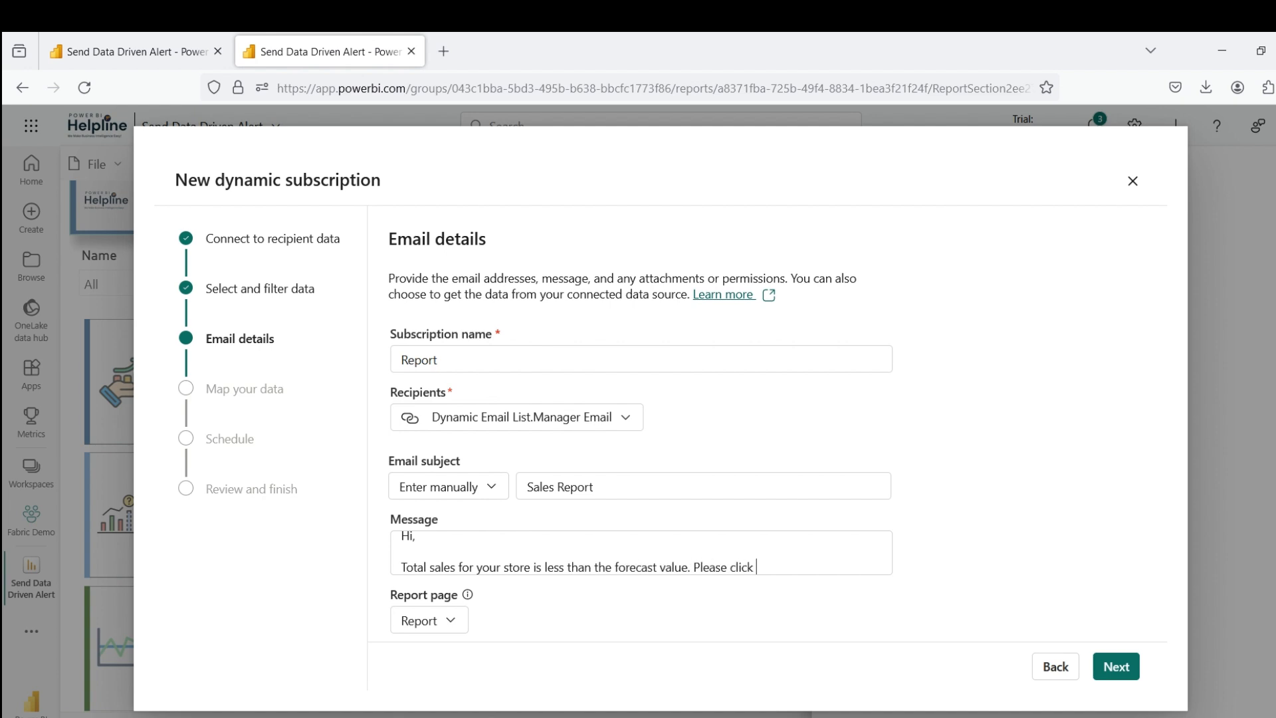
text(on below link to check out complete r)
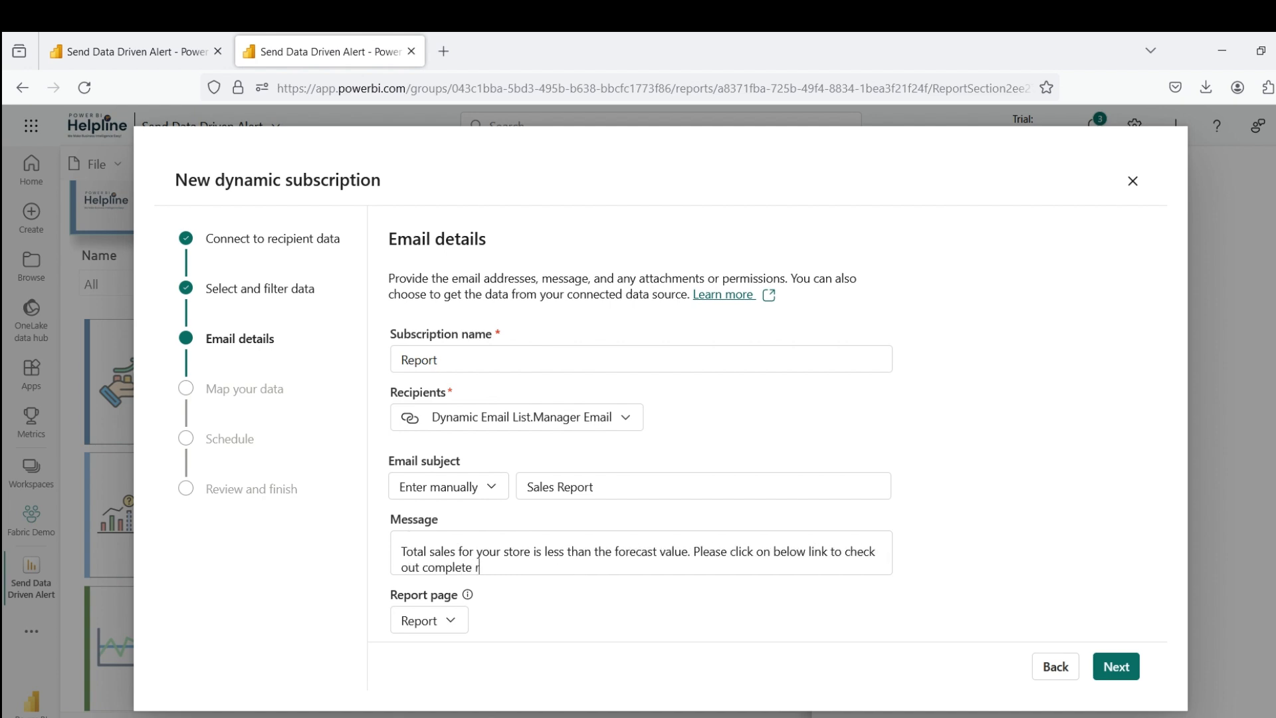
text(eport.)
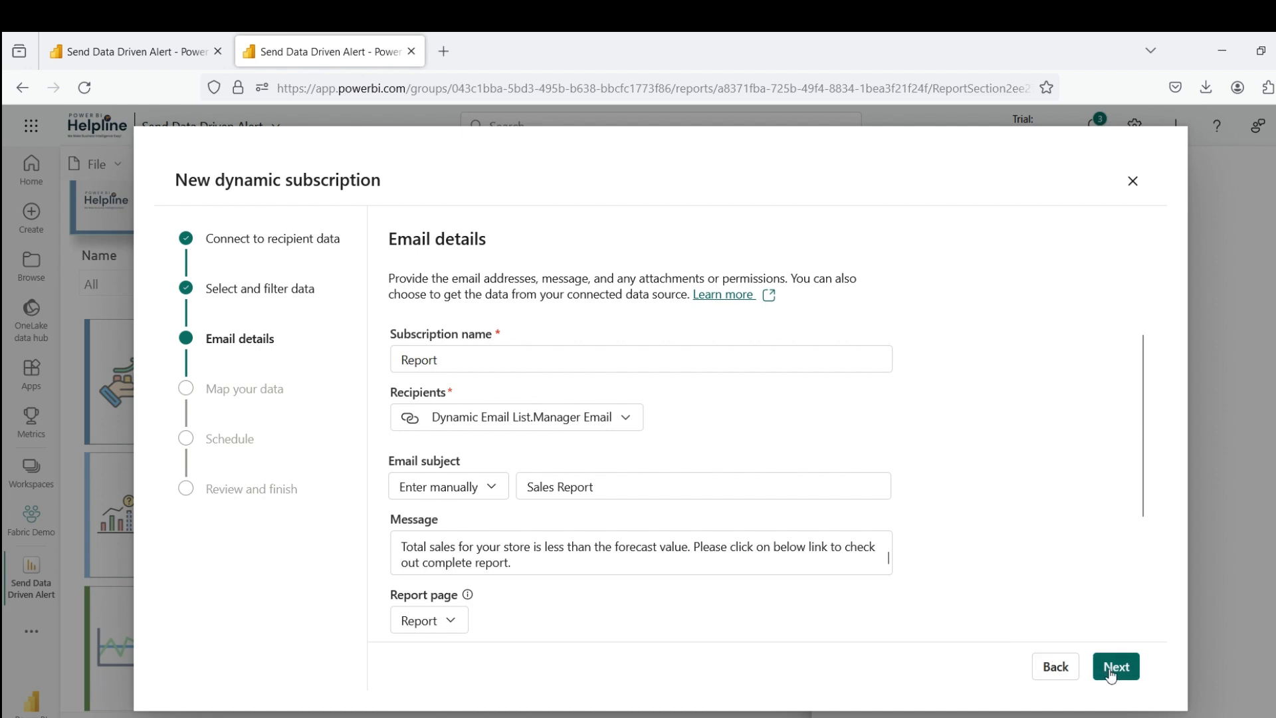
Map the Store.Name report filter to Dynamic Email List.Name and continue to scheduling.
click(1115, 666)
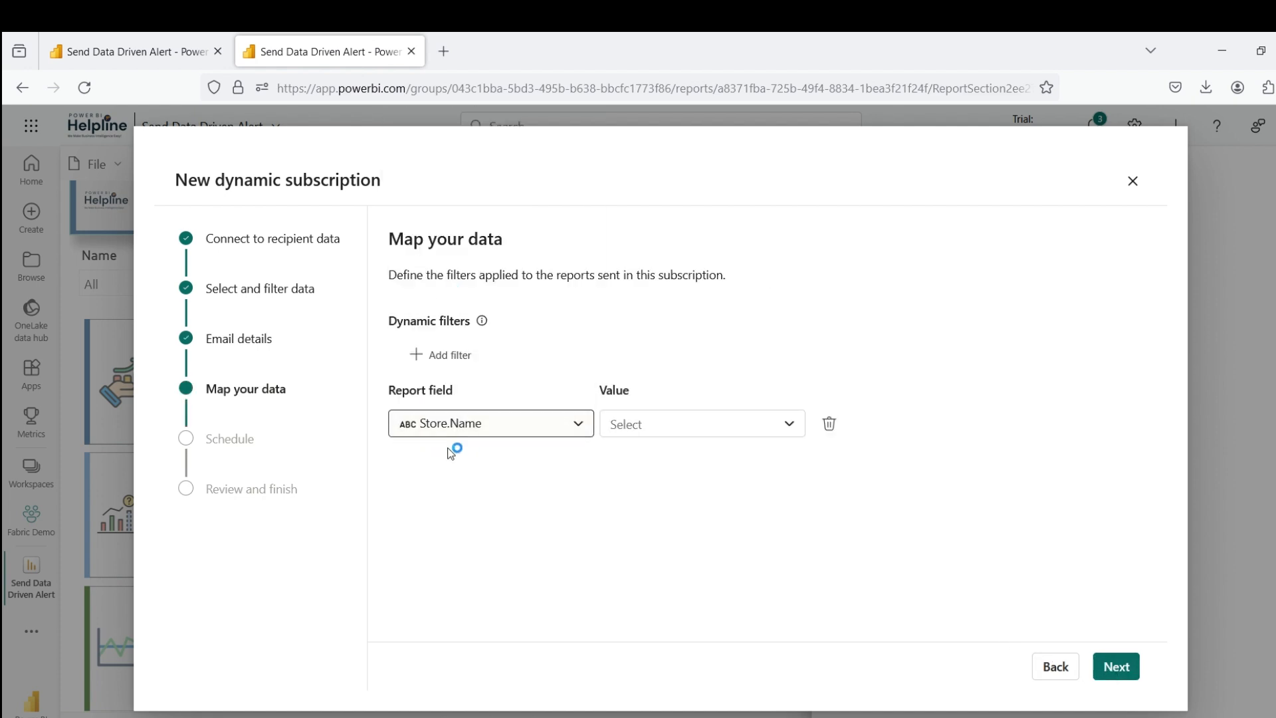
click(701, 423)
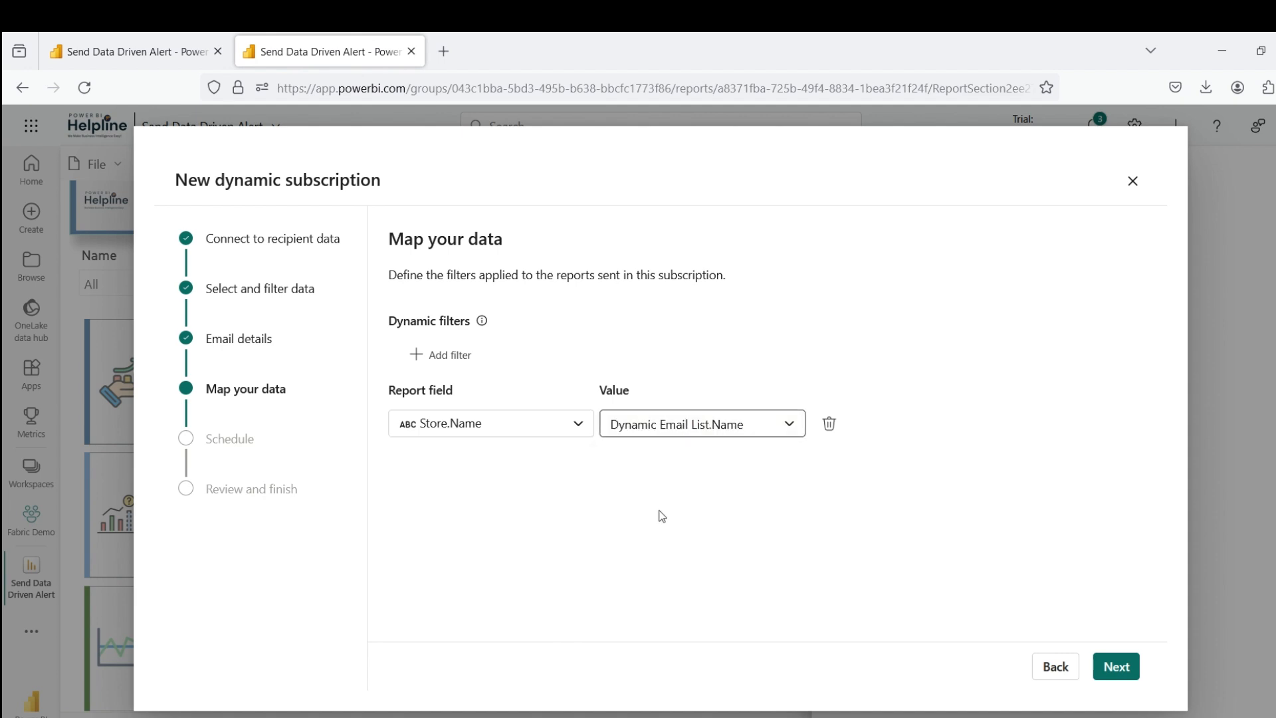
click(1116, 666)
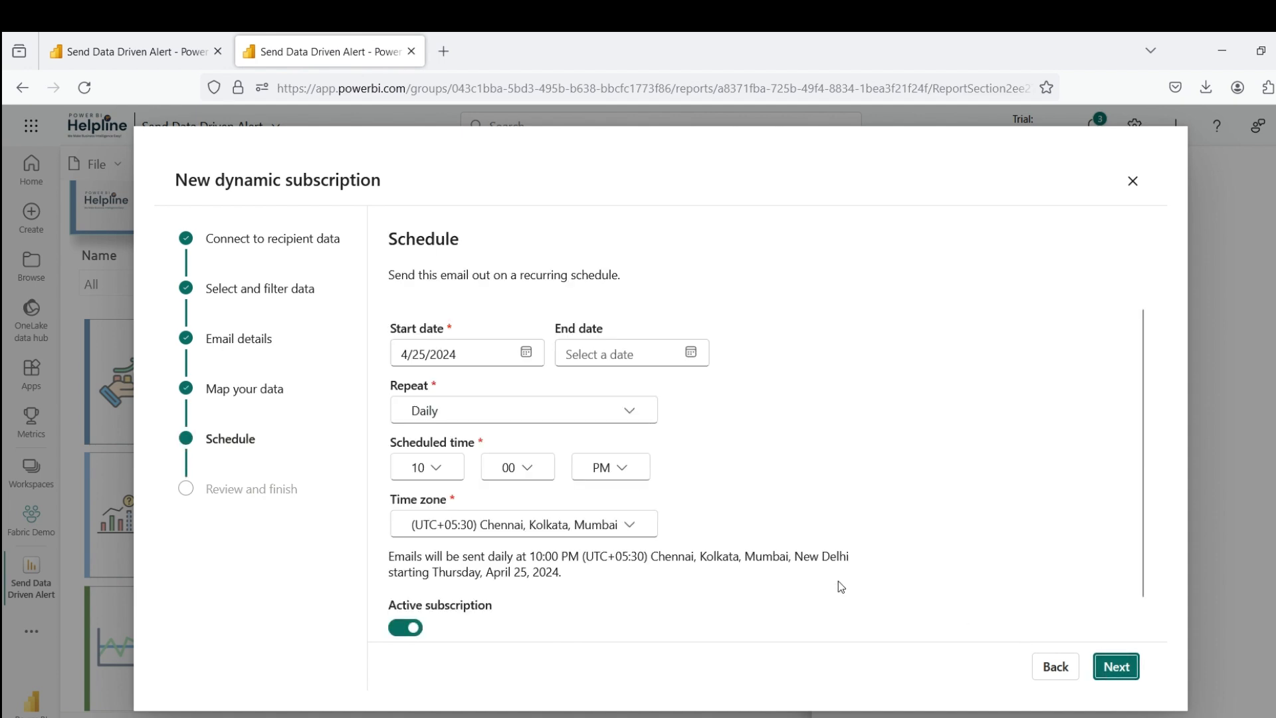
mouse_move(624, 533)
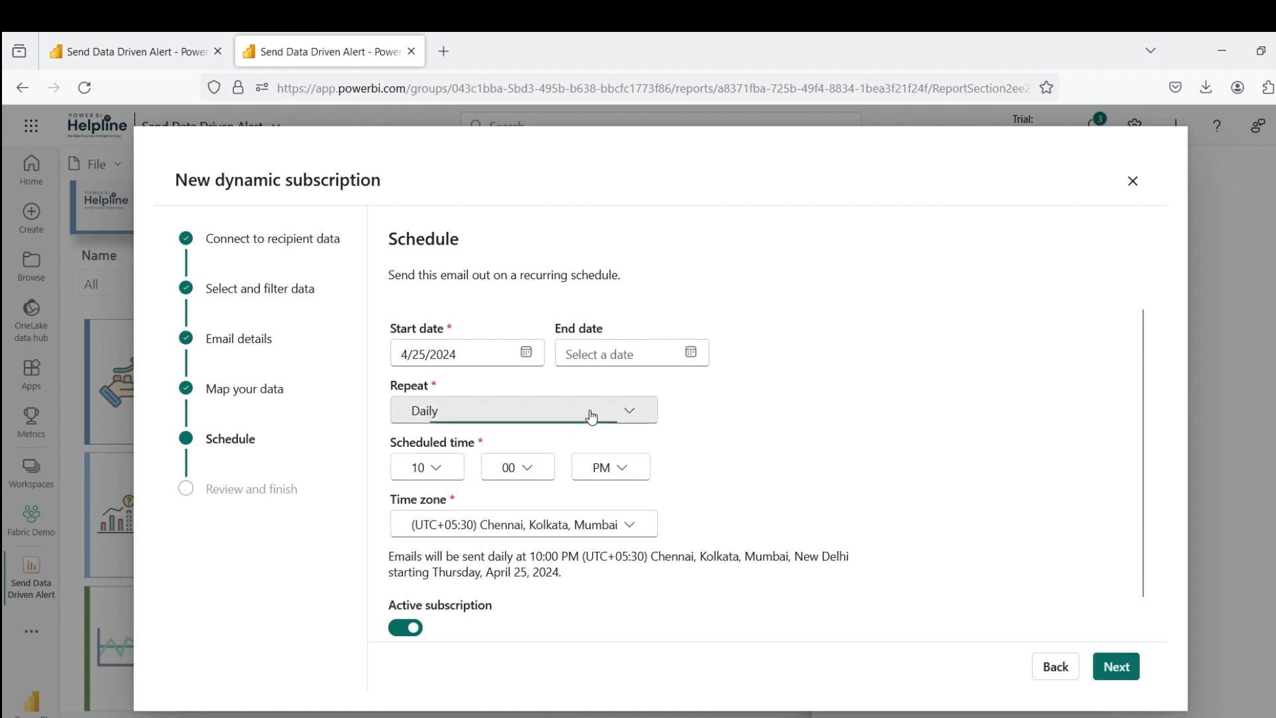
Set Repeat to 'After data refresh (once daily)' and continue to review and finish.
click(523, 411)
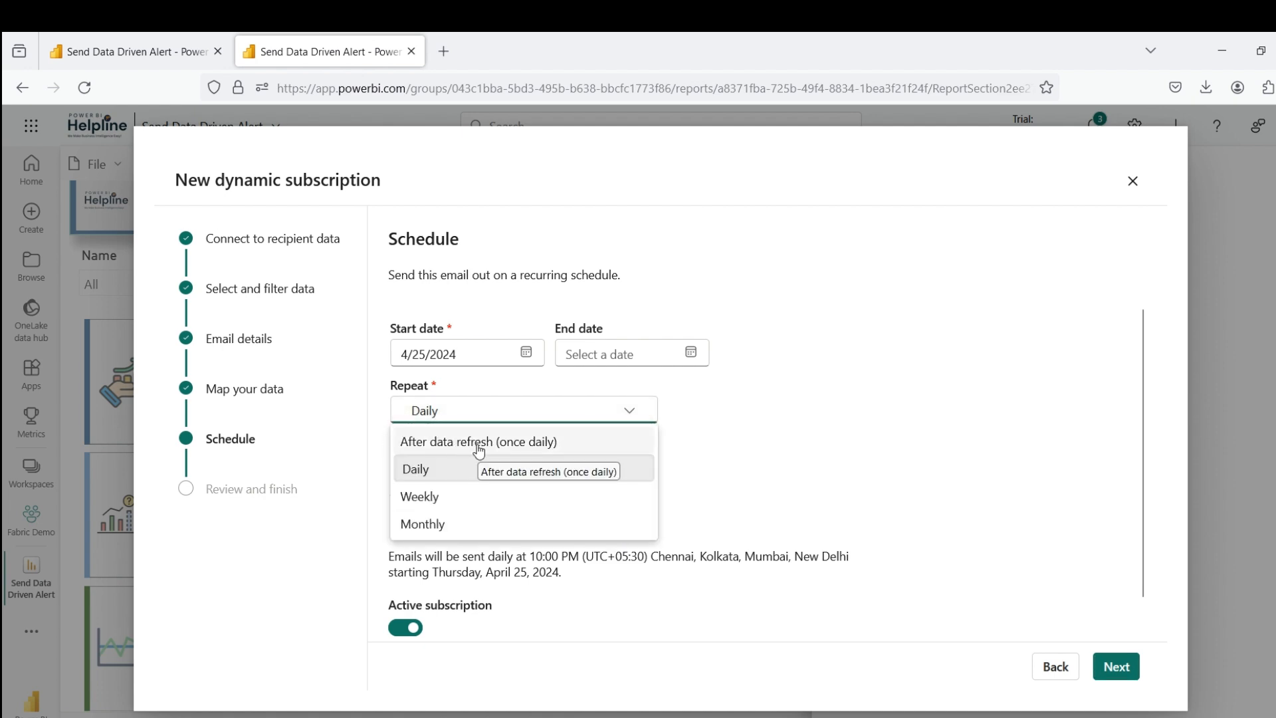
mouse_move(514, 446)
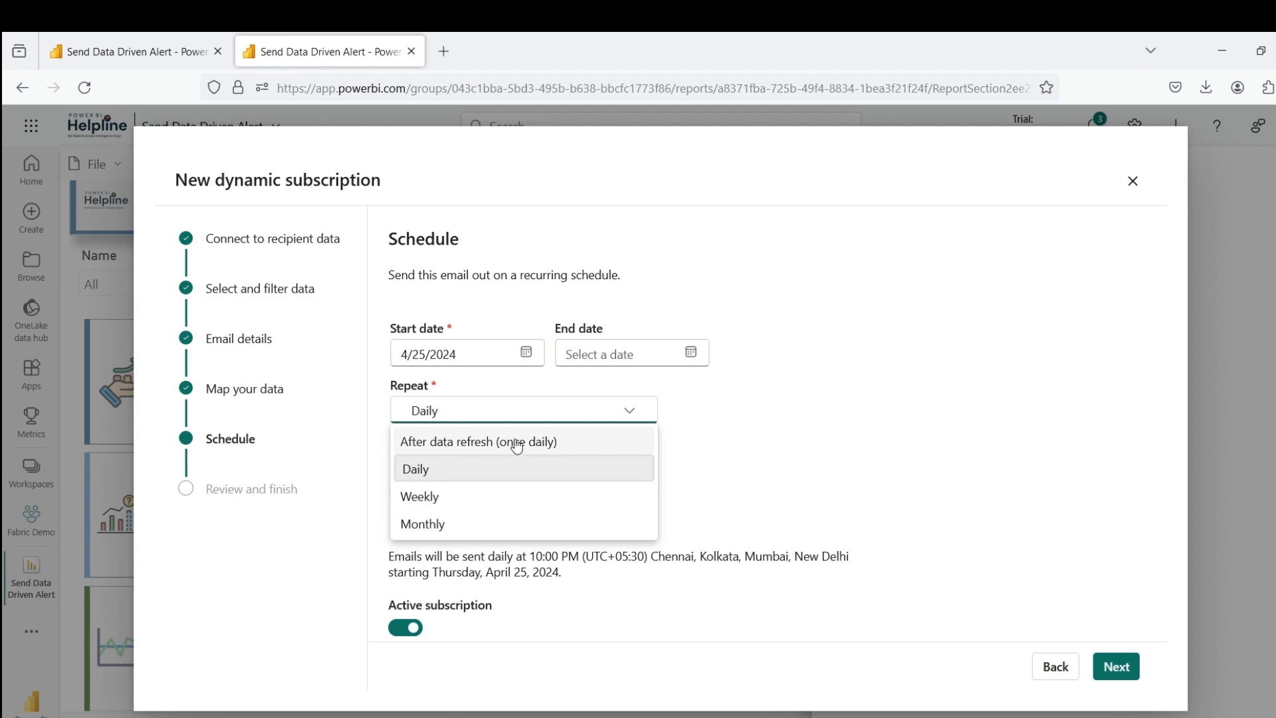
click(479, 442)
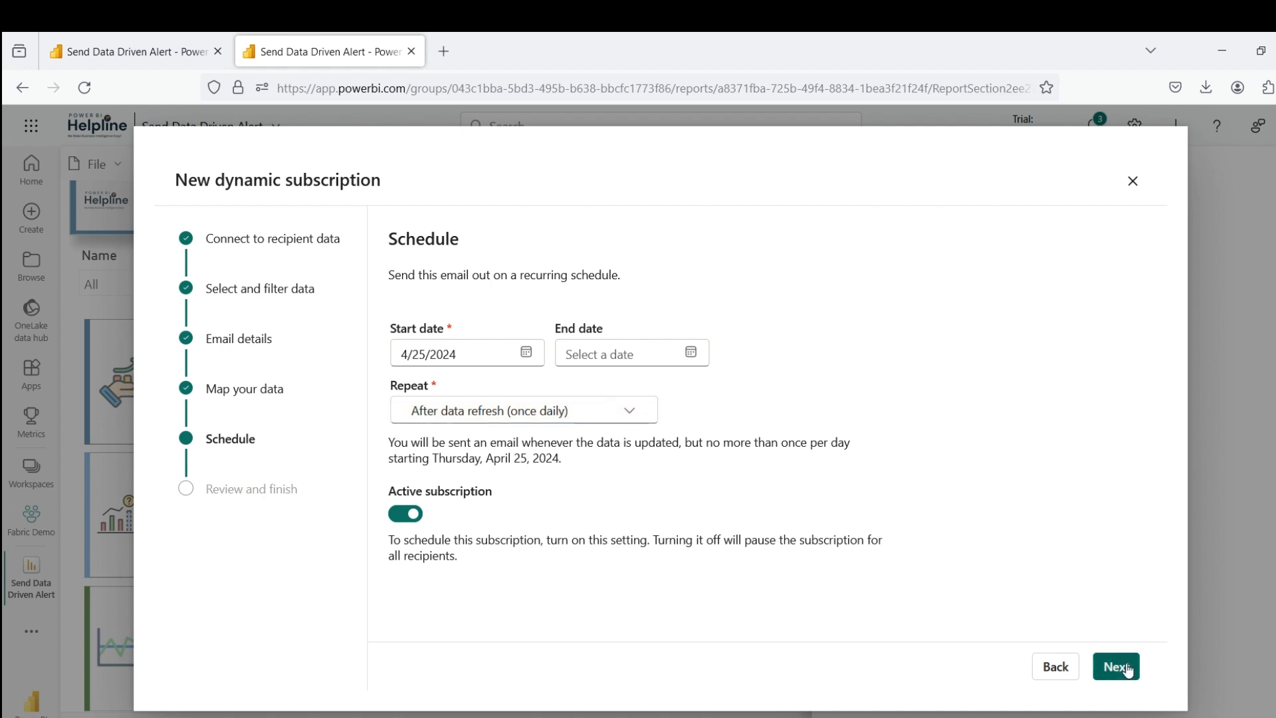
click(1115, 666)
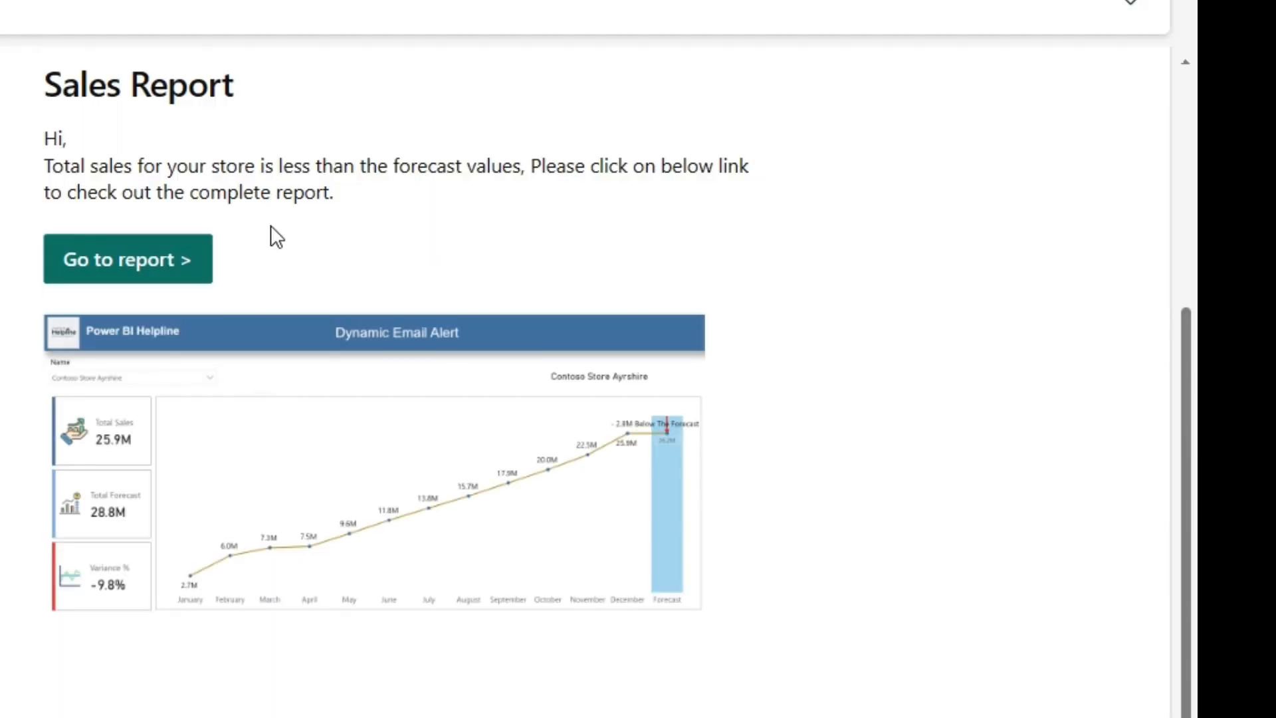
mouse_move(52, 456)
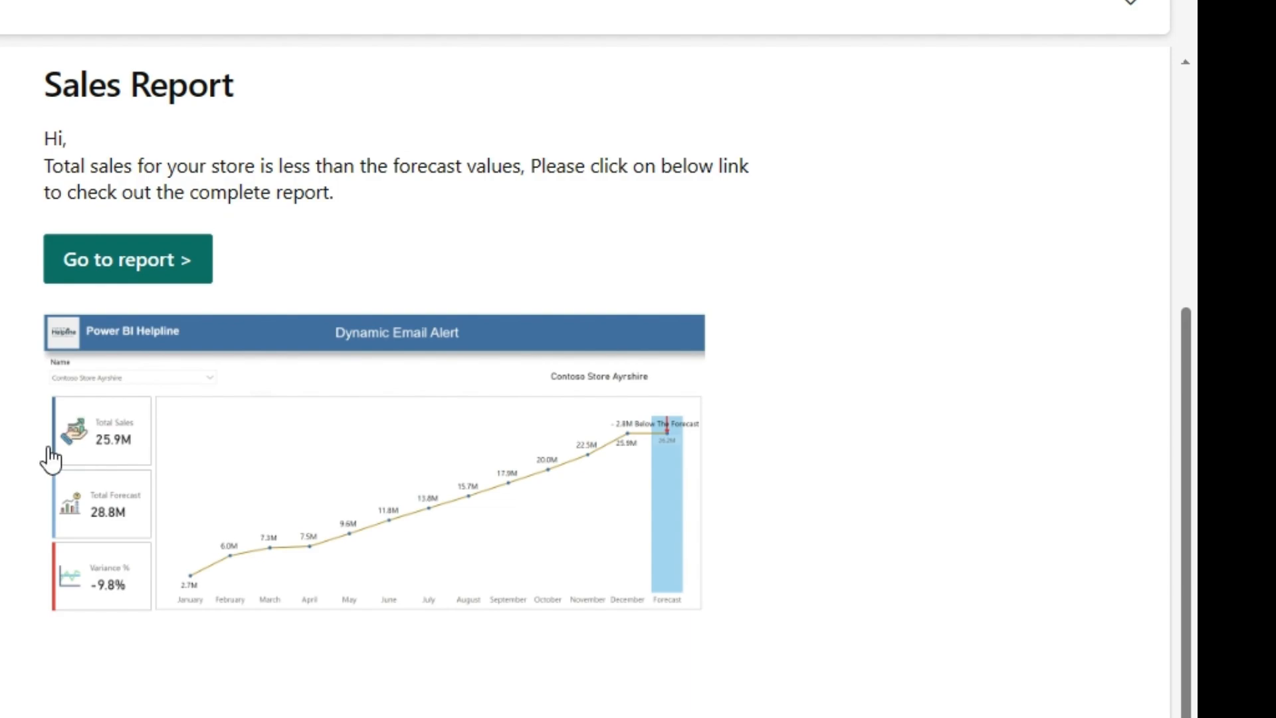
View the received Sales Report email for Contoso Store Ayrshire in the inbox.
click(127, 259)
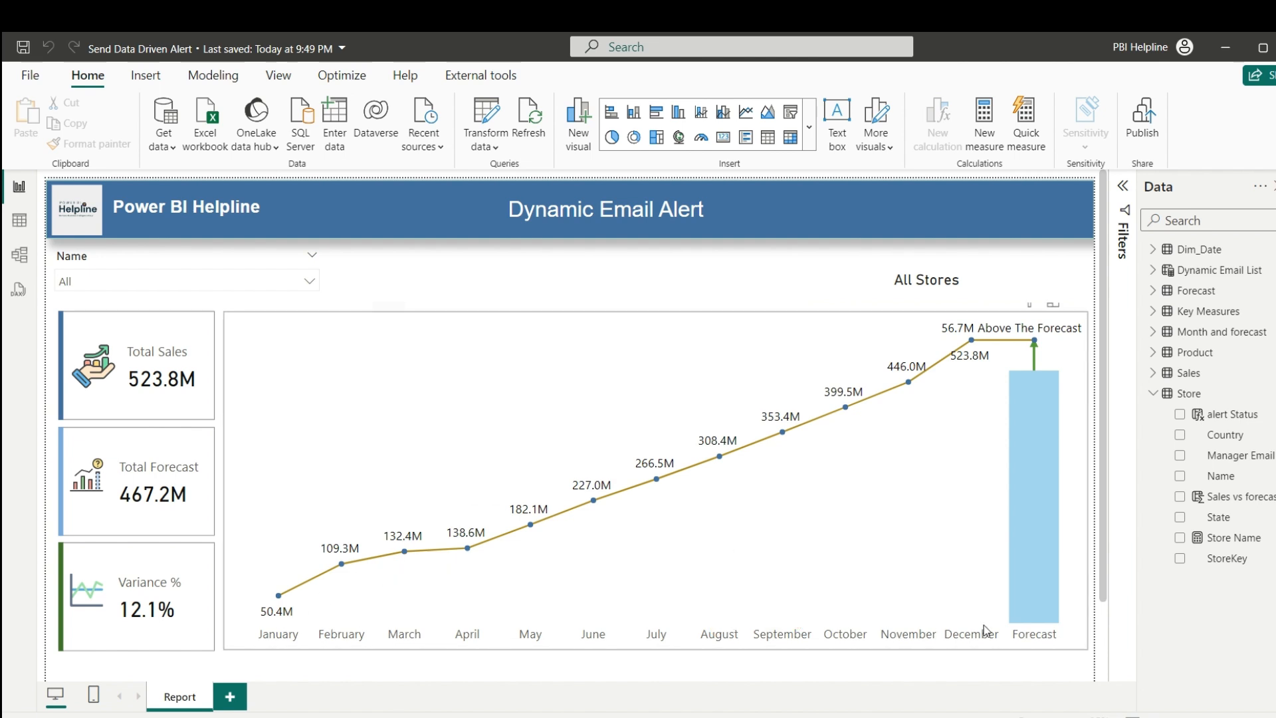
mouse_move(708, 268)
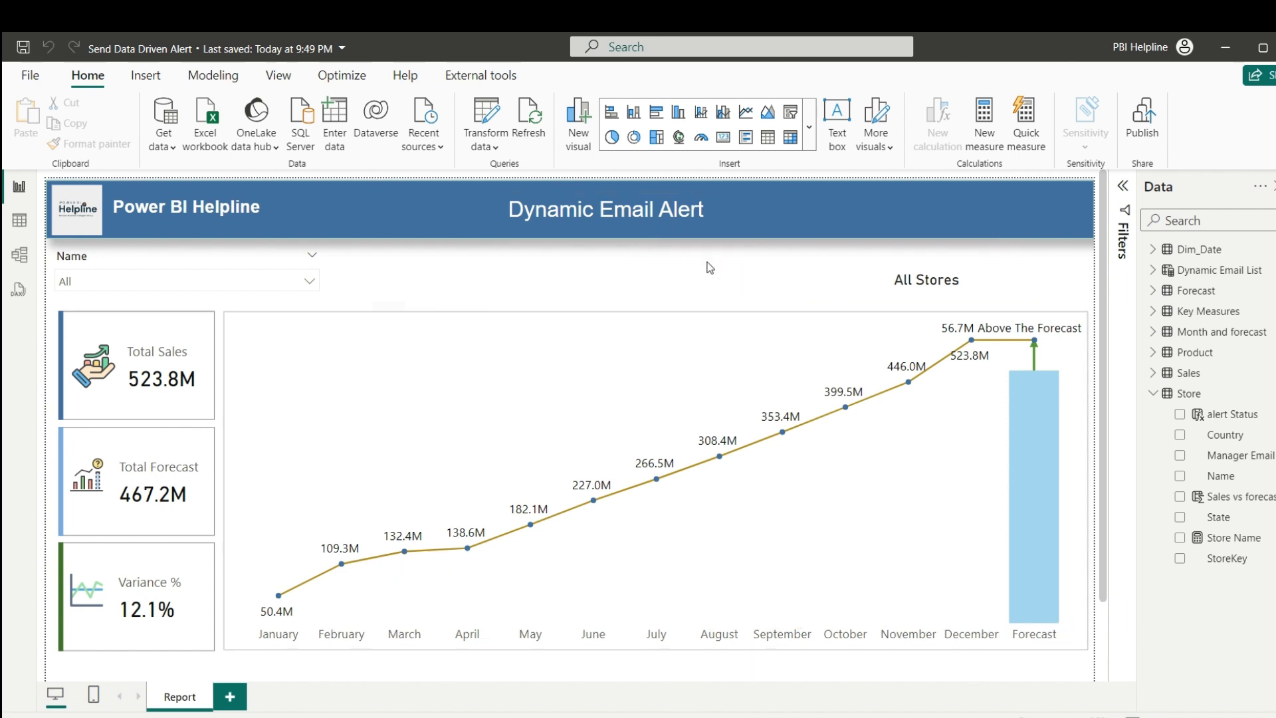